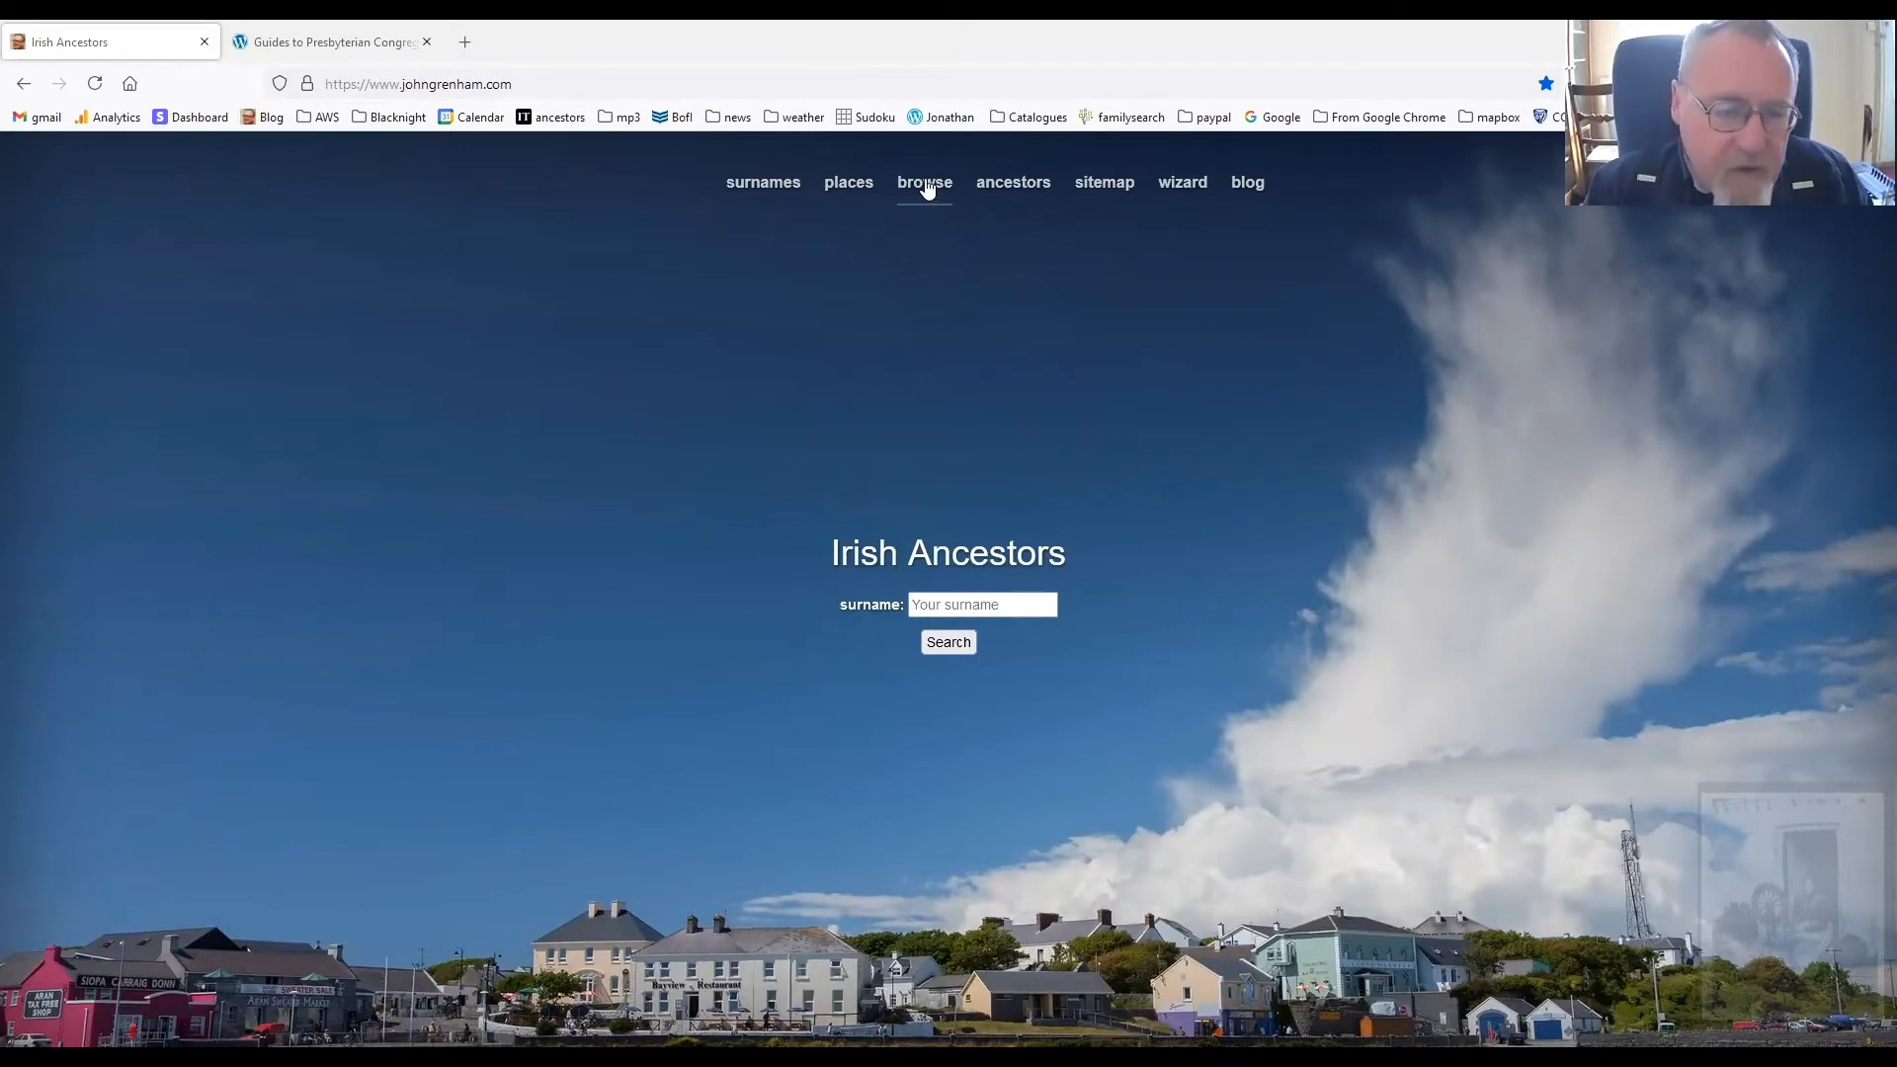
# Open the Presbyterian church records guide via Browse > Records > Church
pyautogui.click(923, 182)
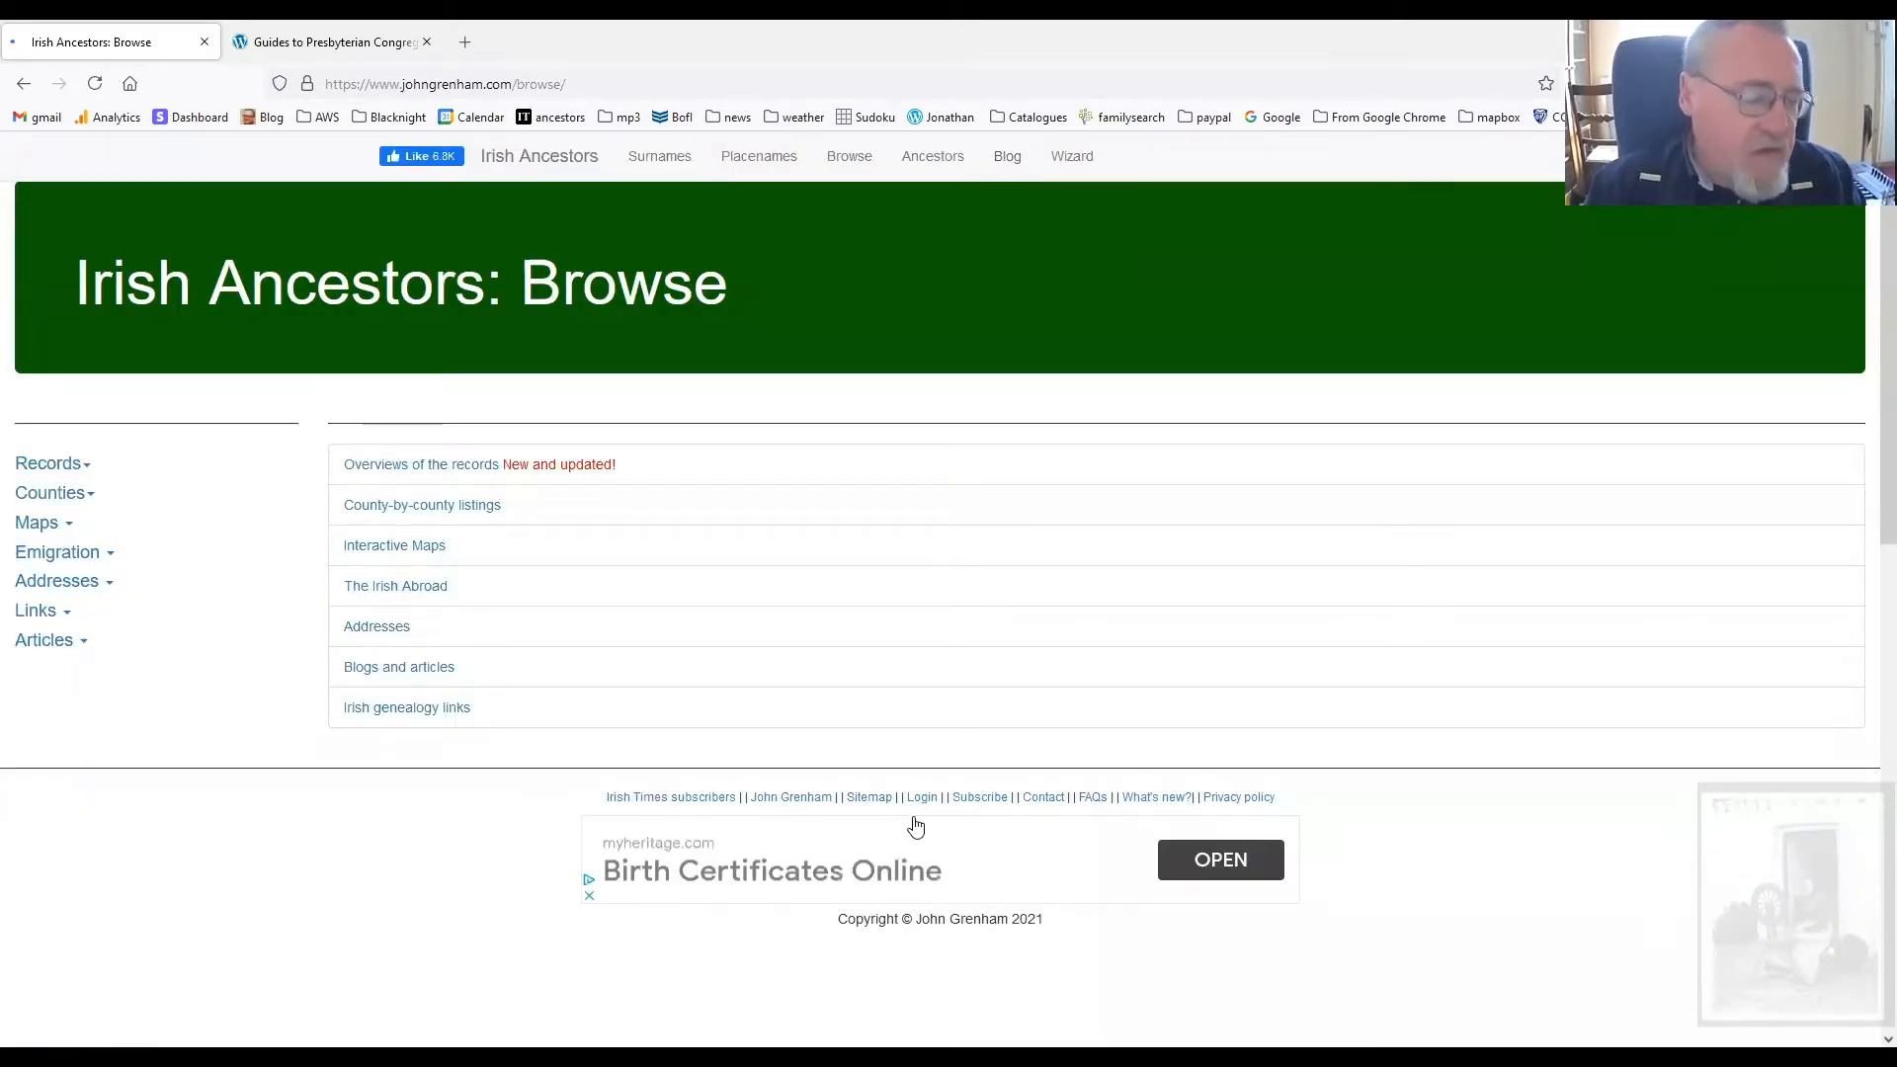
pyautogui.click(48, 462)
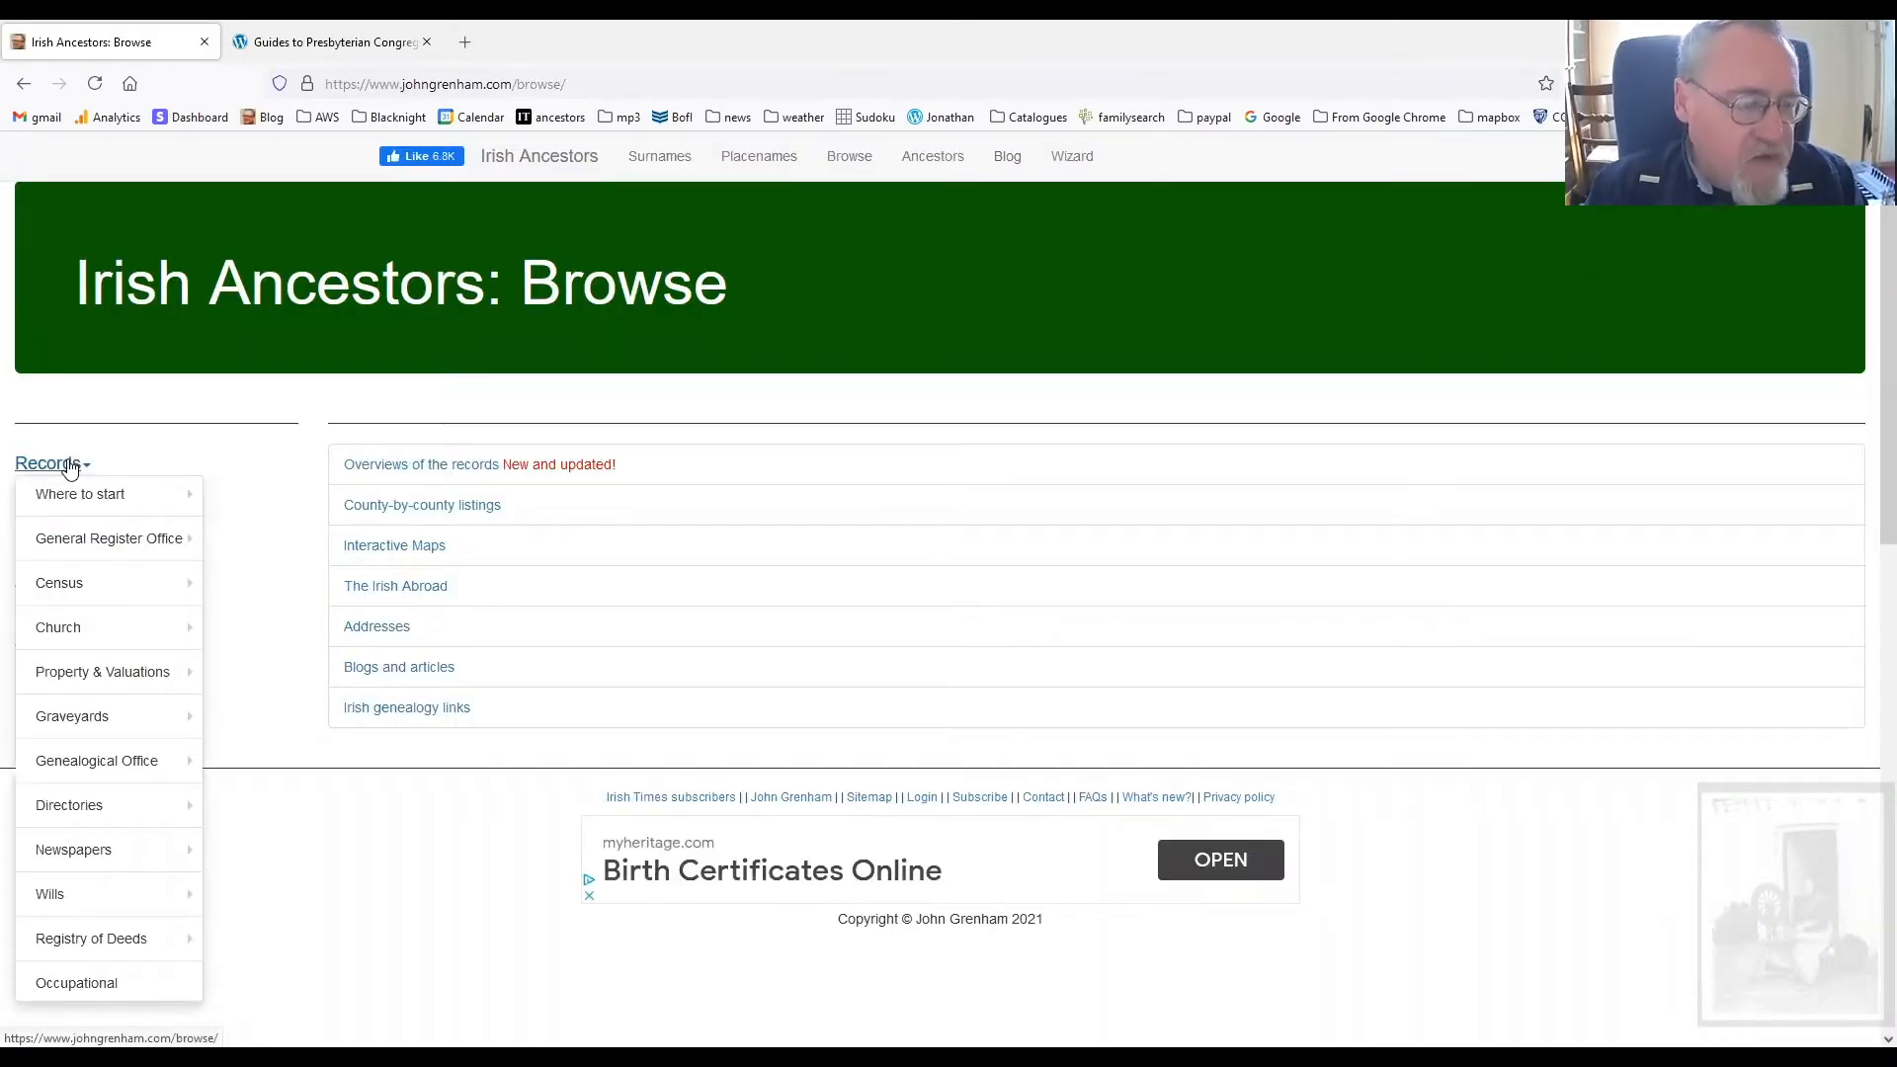
pyautogui.moveTo(59, 581)
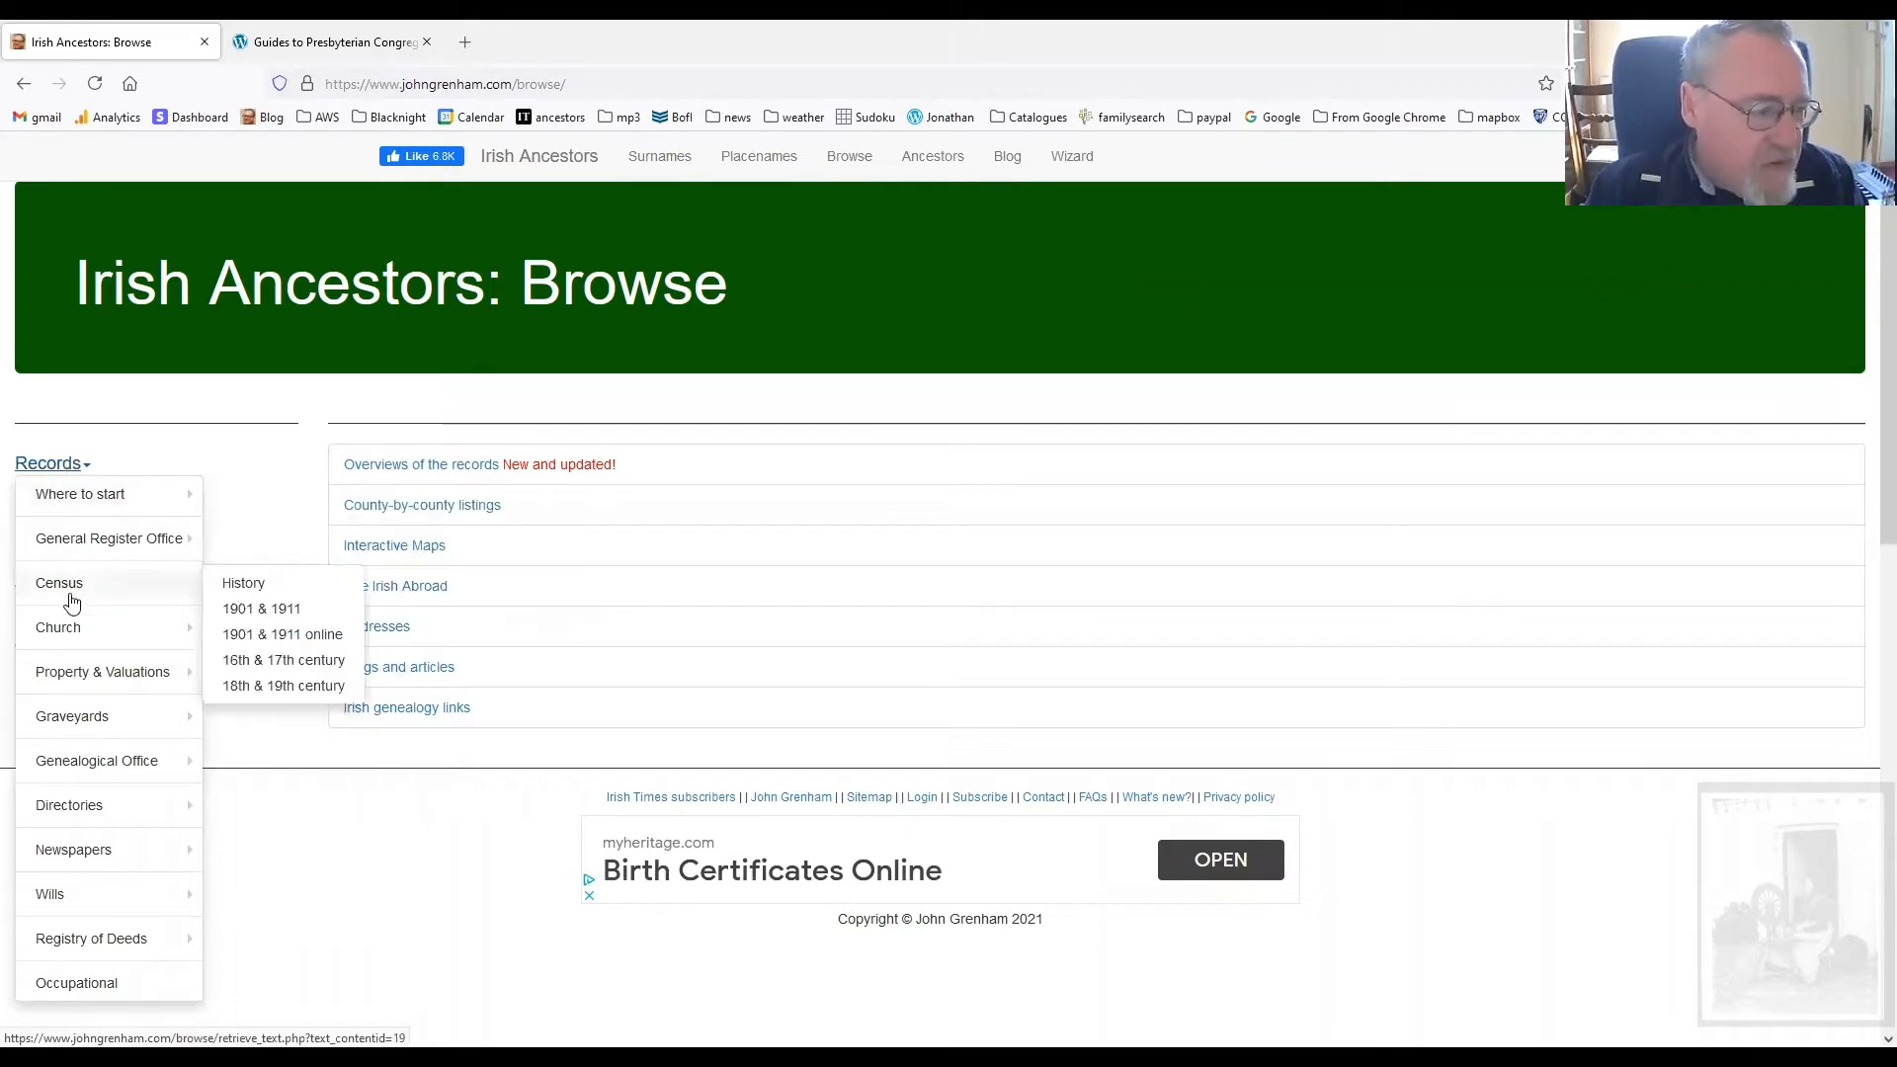
pyautogui.moveTo(58, 626)
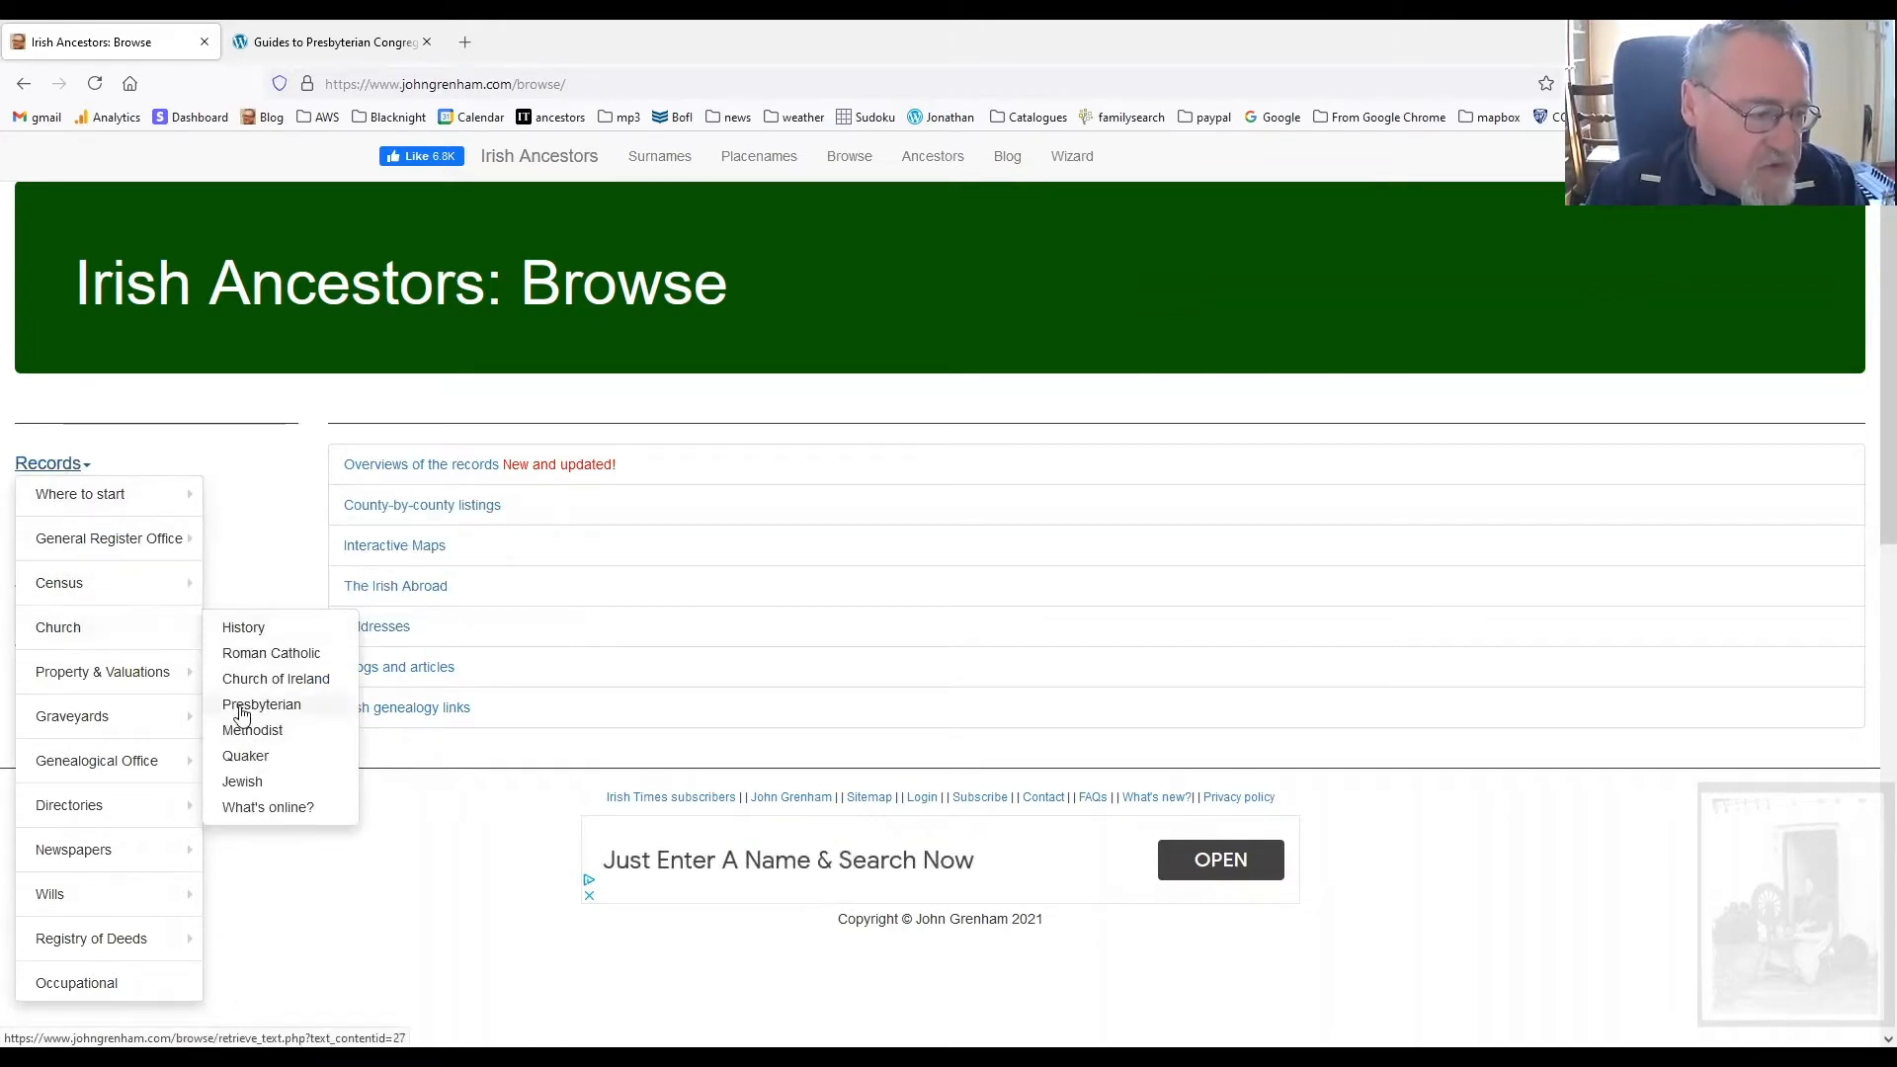
pyautogui.click(260, 705)
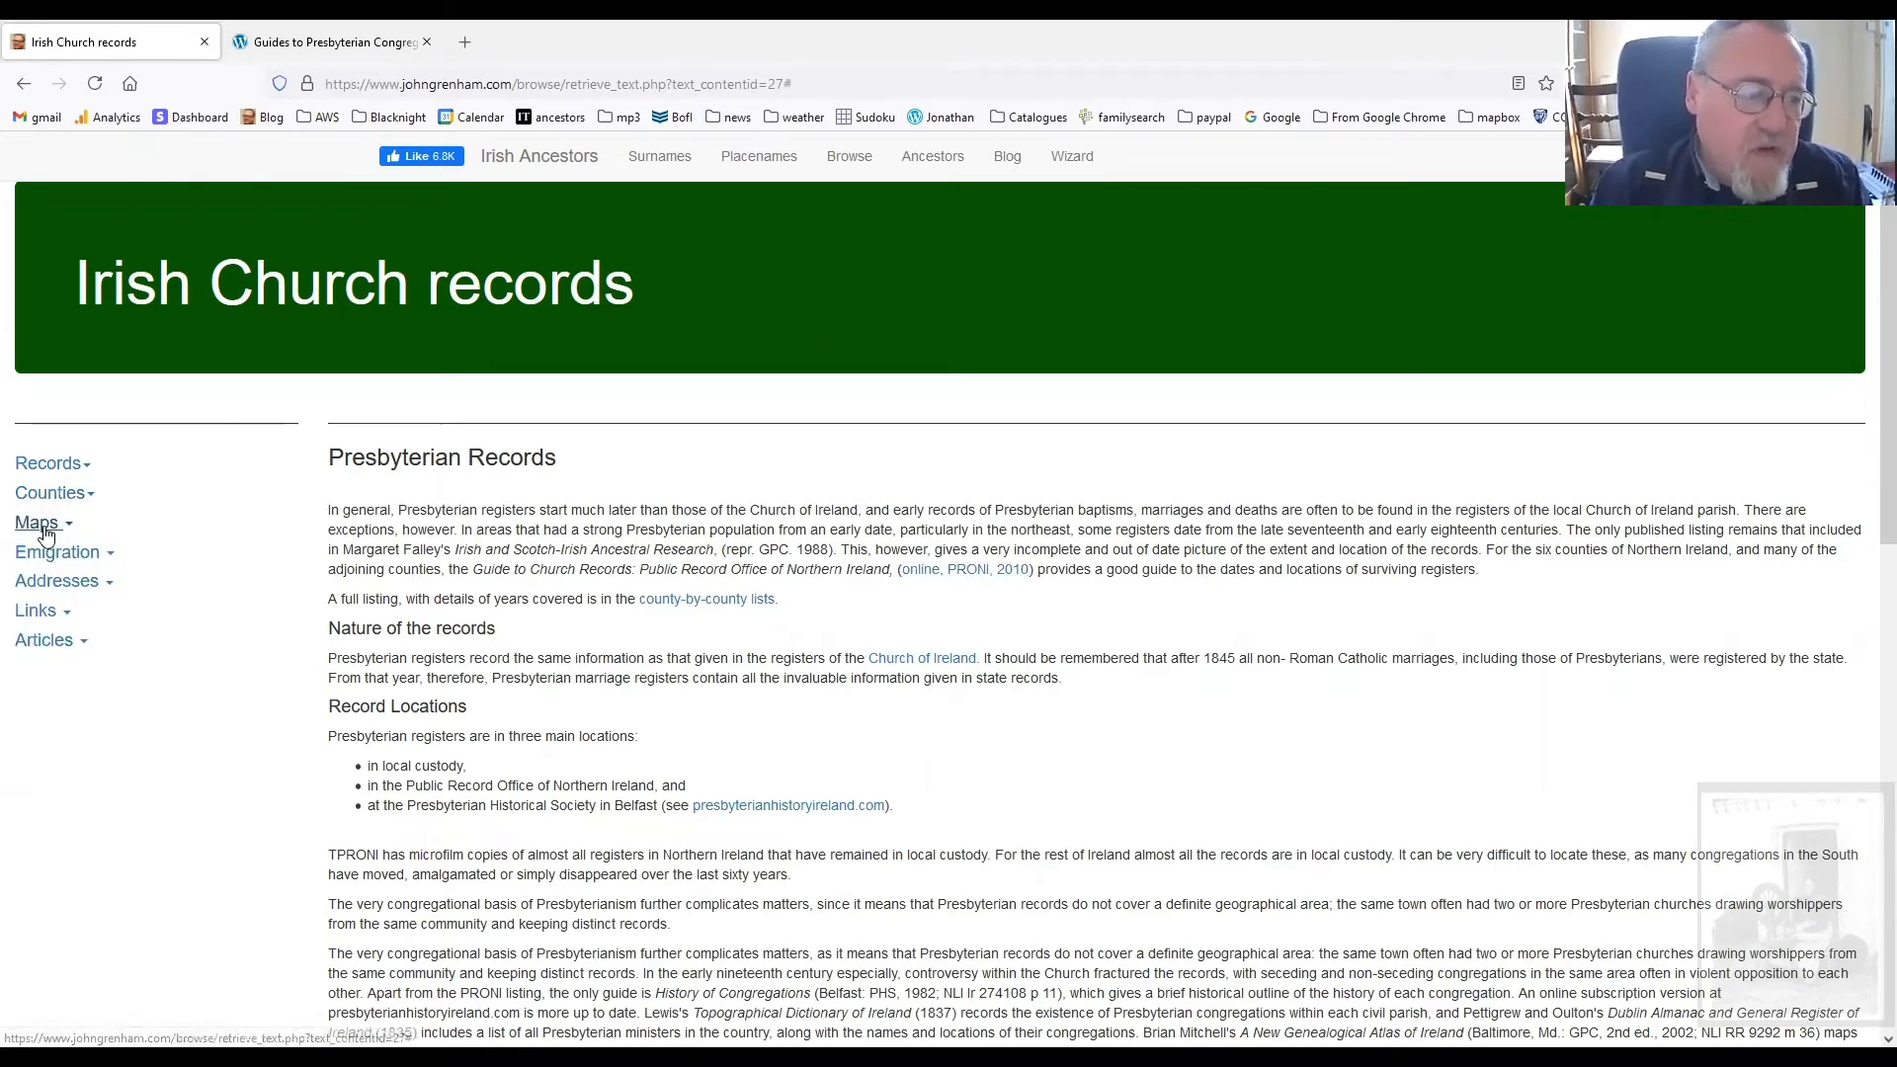
# Open Antrim's church records and show its Presbyterian records table
pyautogui.click(49, 492)
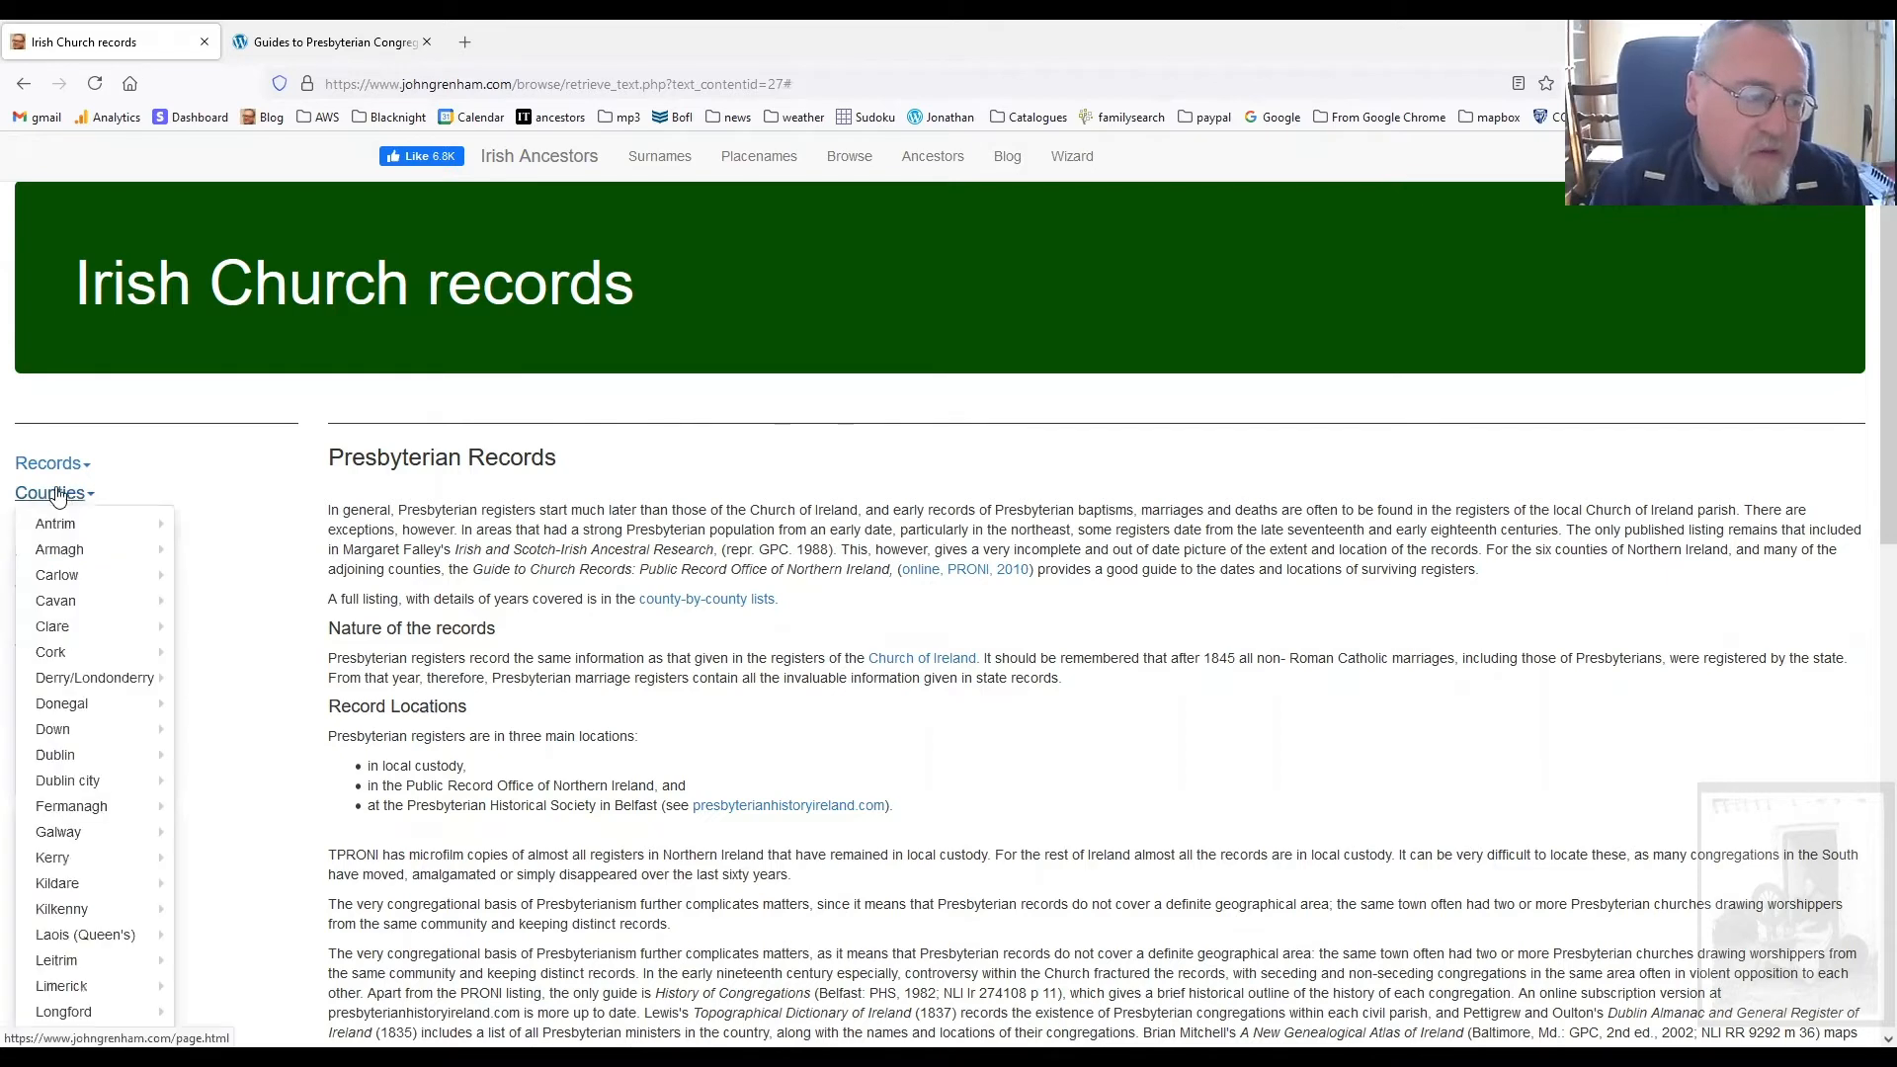
pyautogui.moveTo(54, 523)
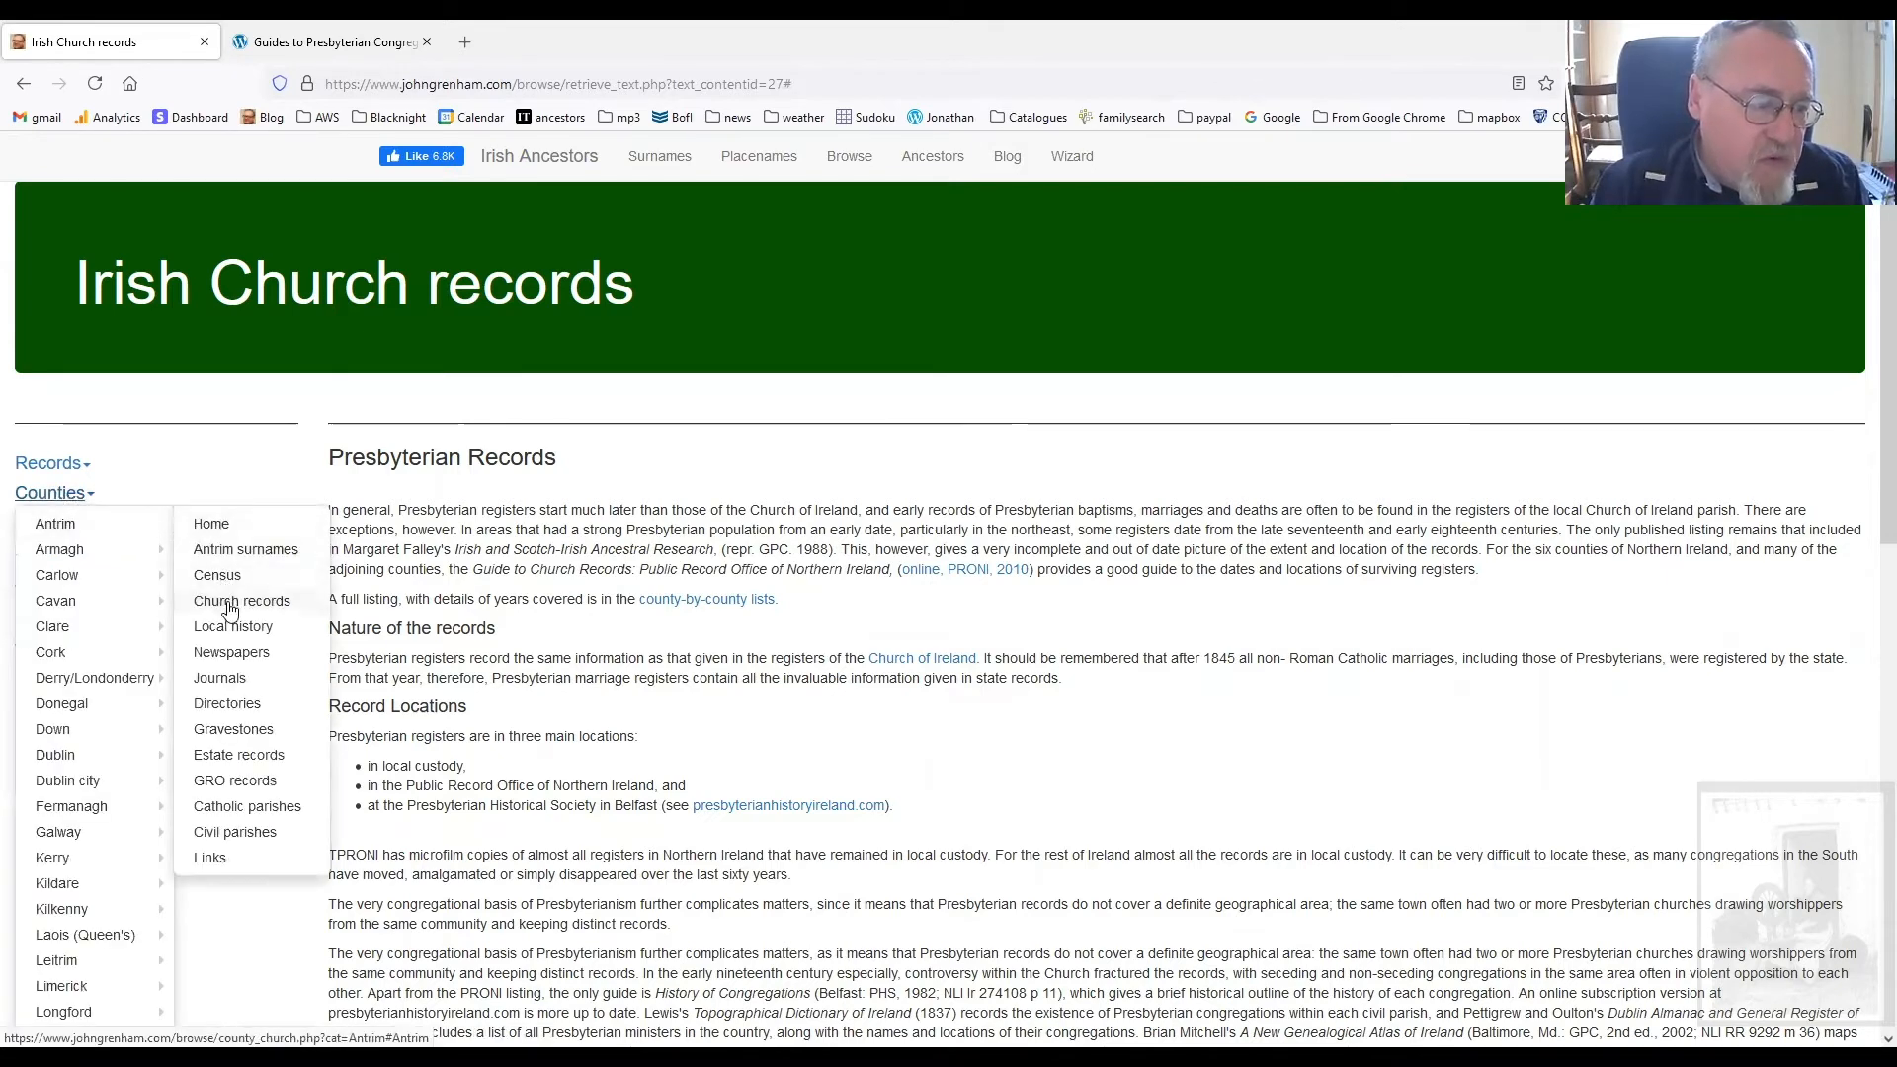
pyautogui.click(242, 600)
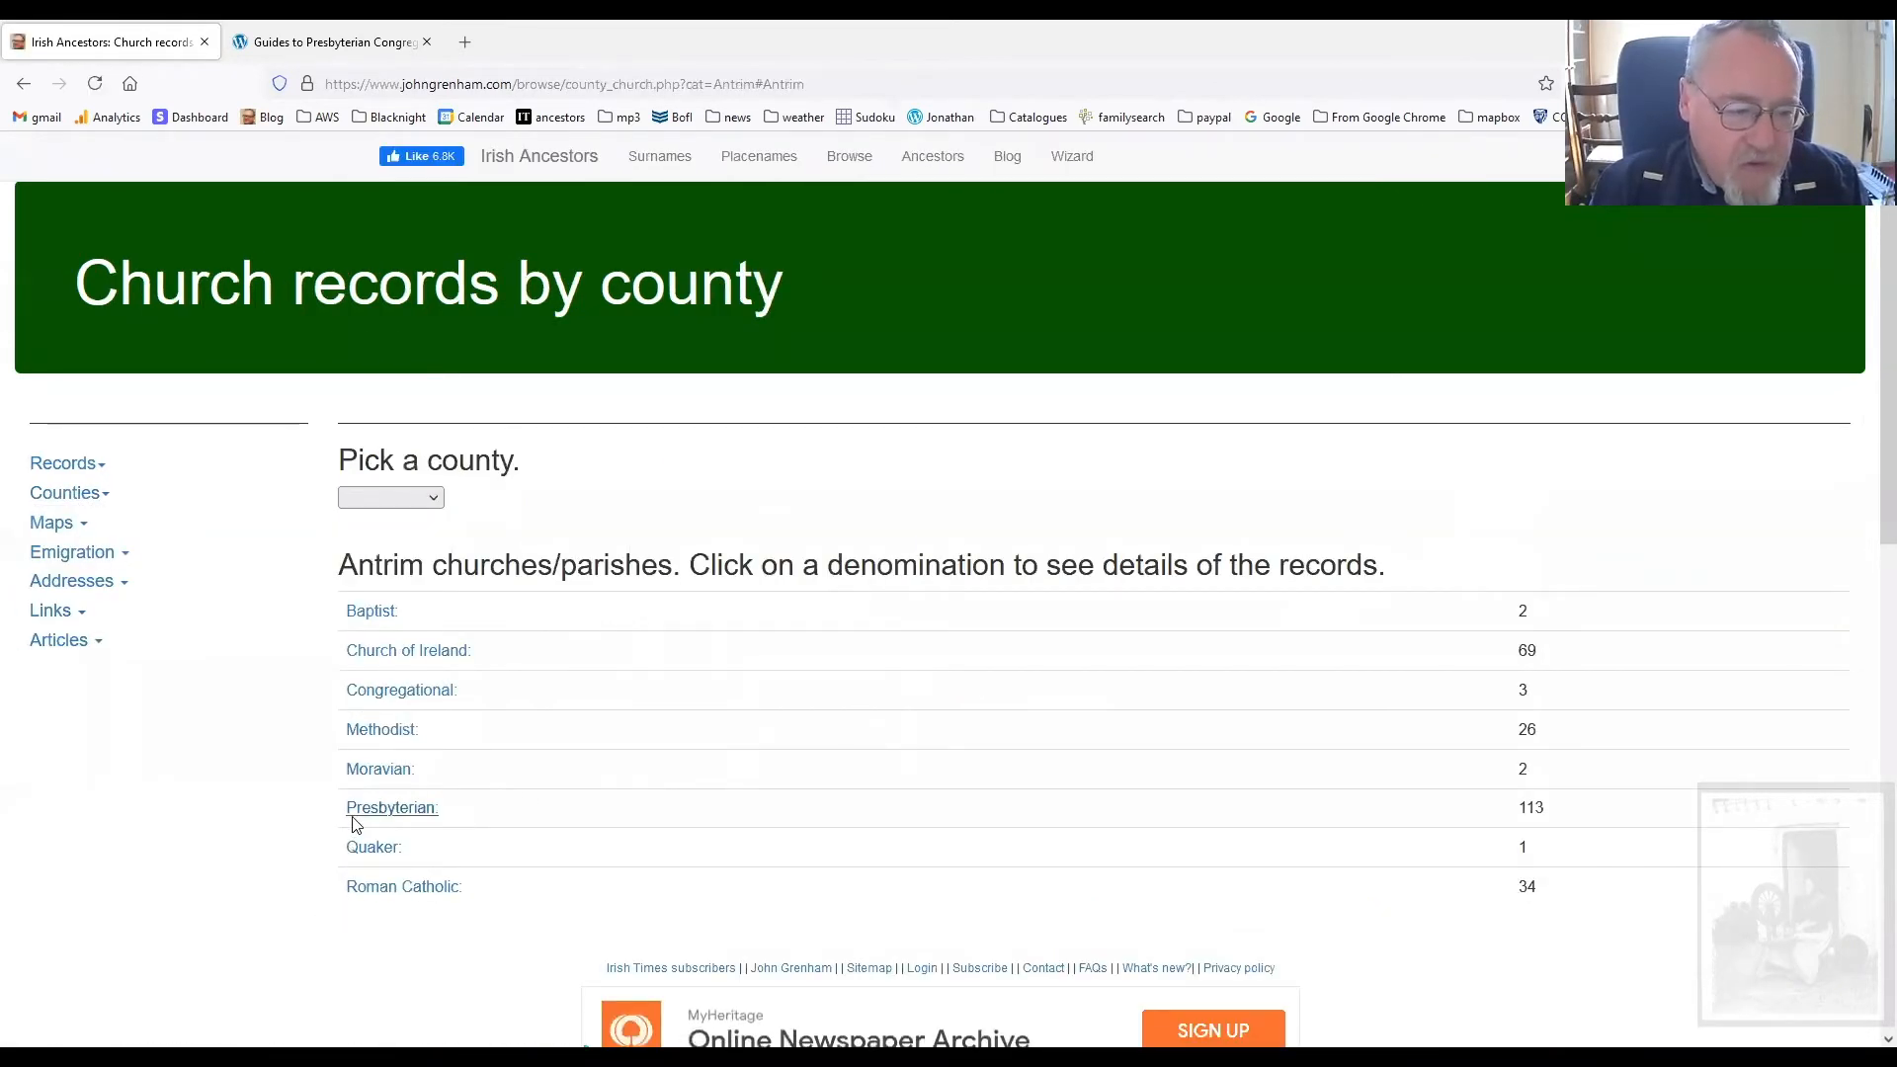
pyautogui.click(391, 807)
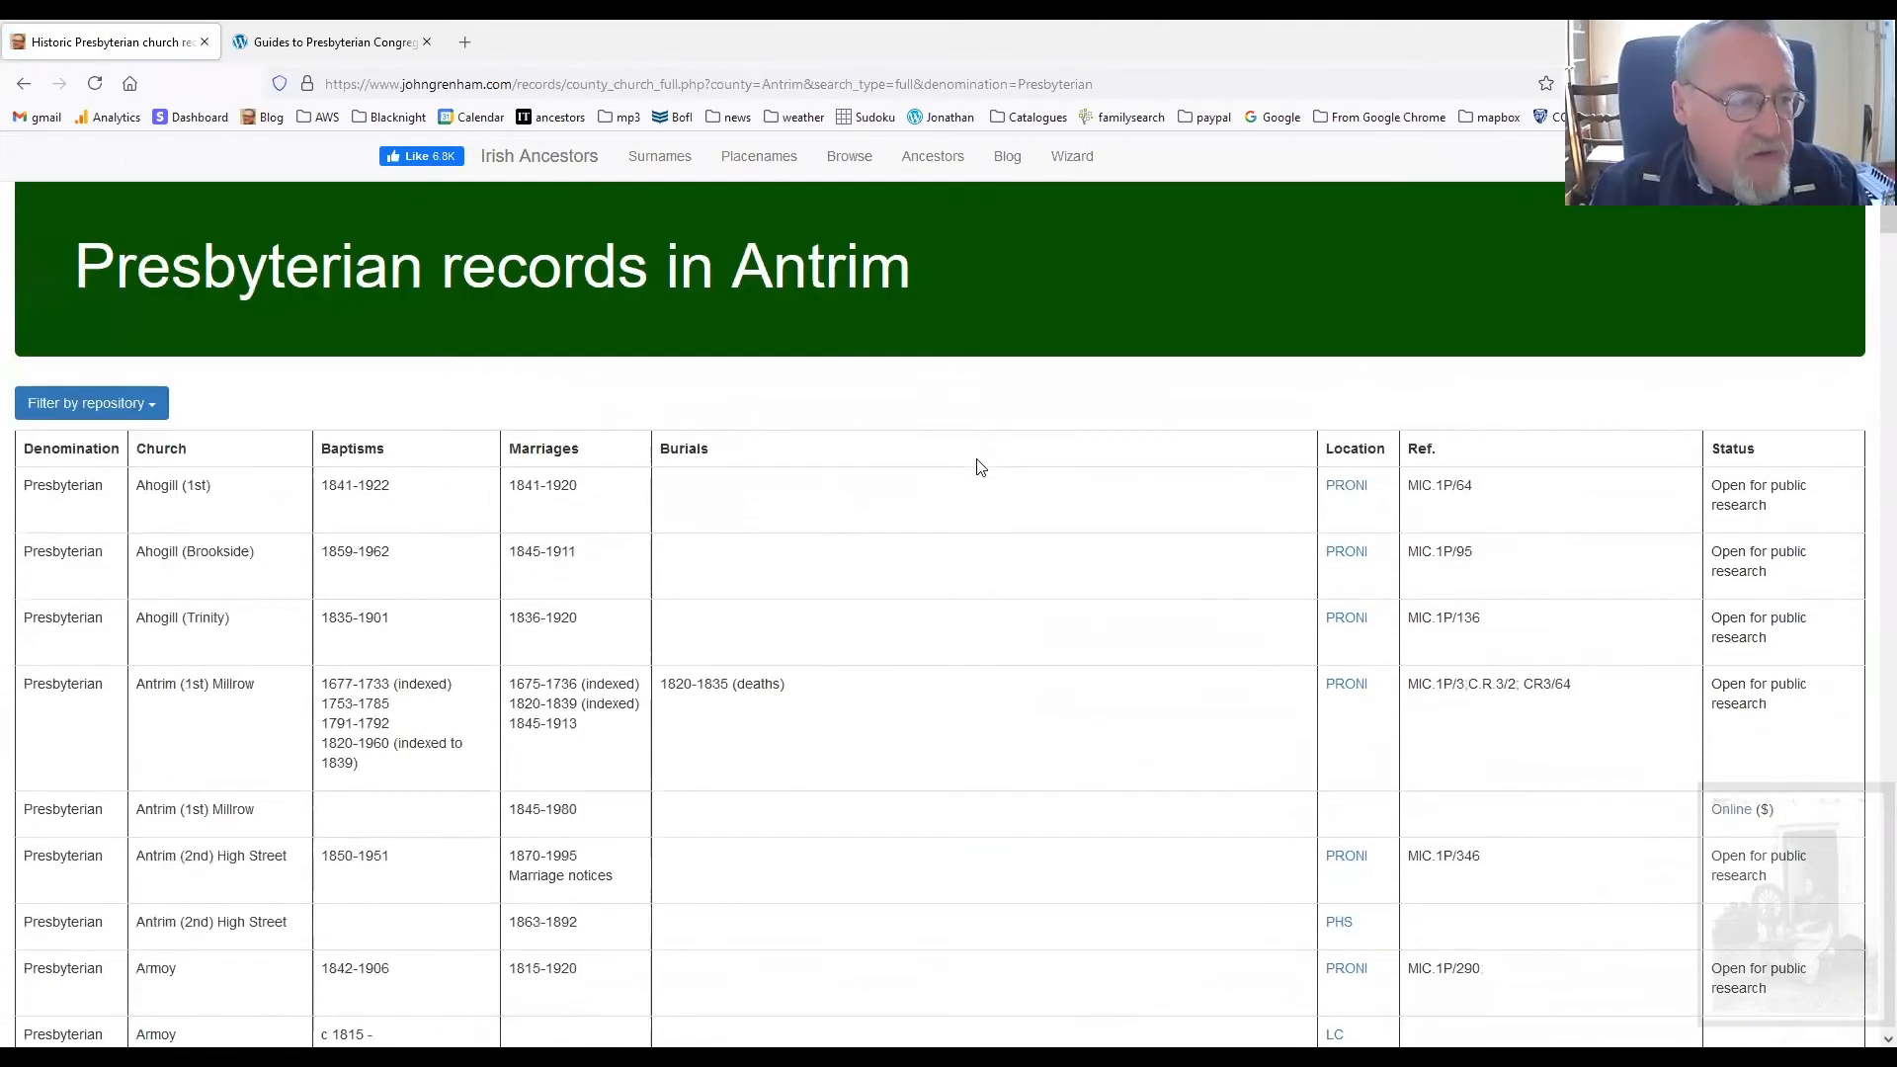
pyautogui.scroll(-3)
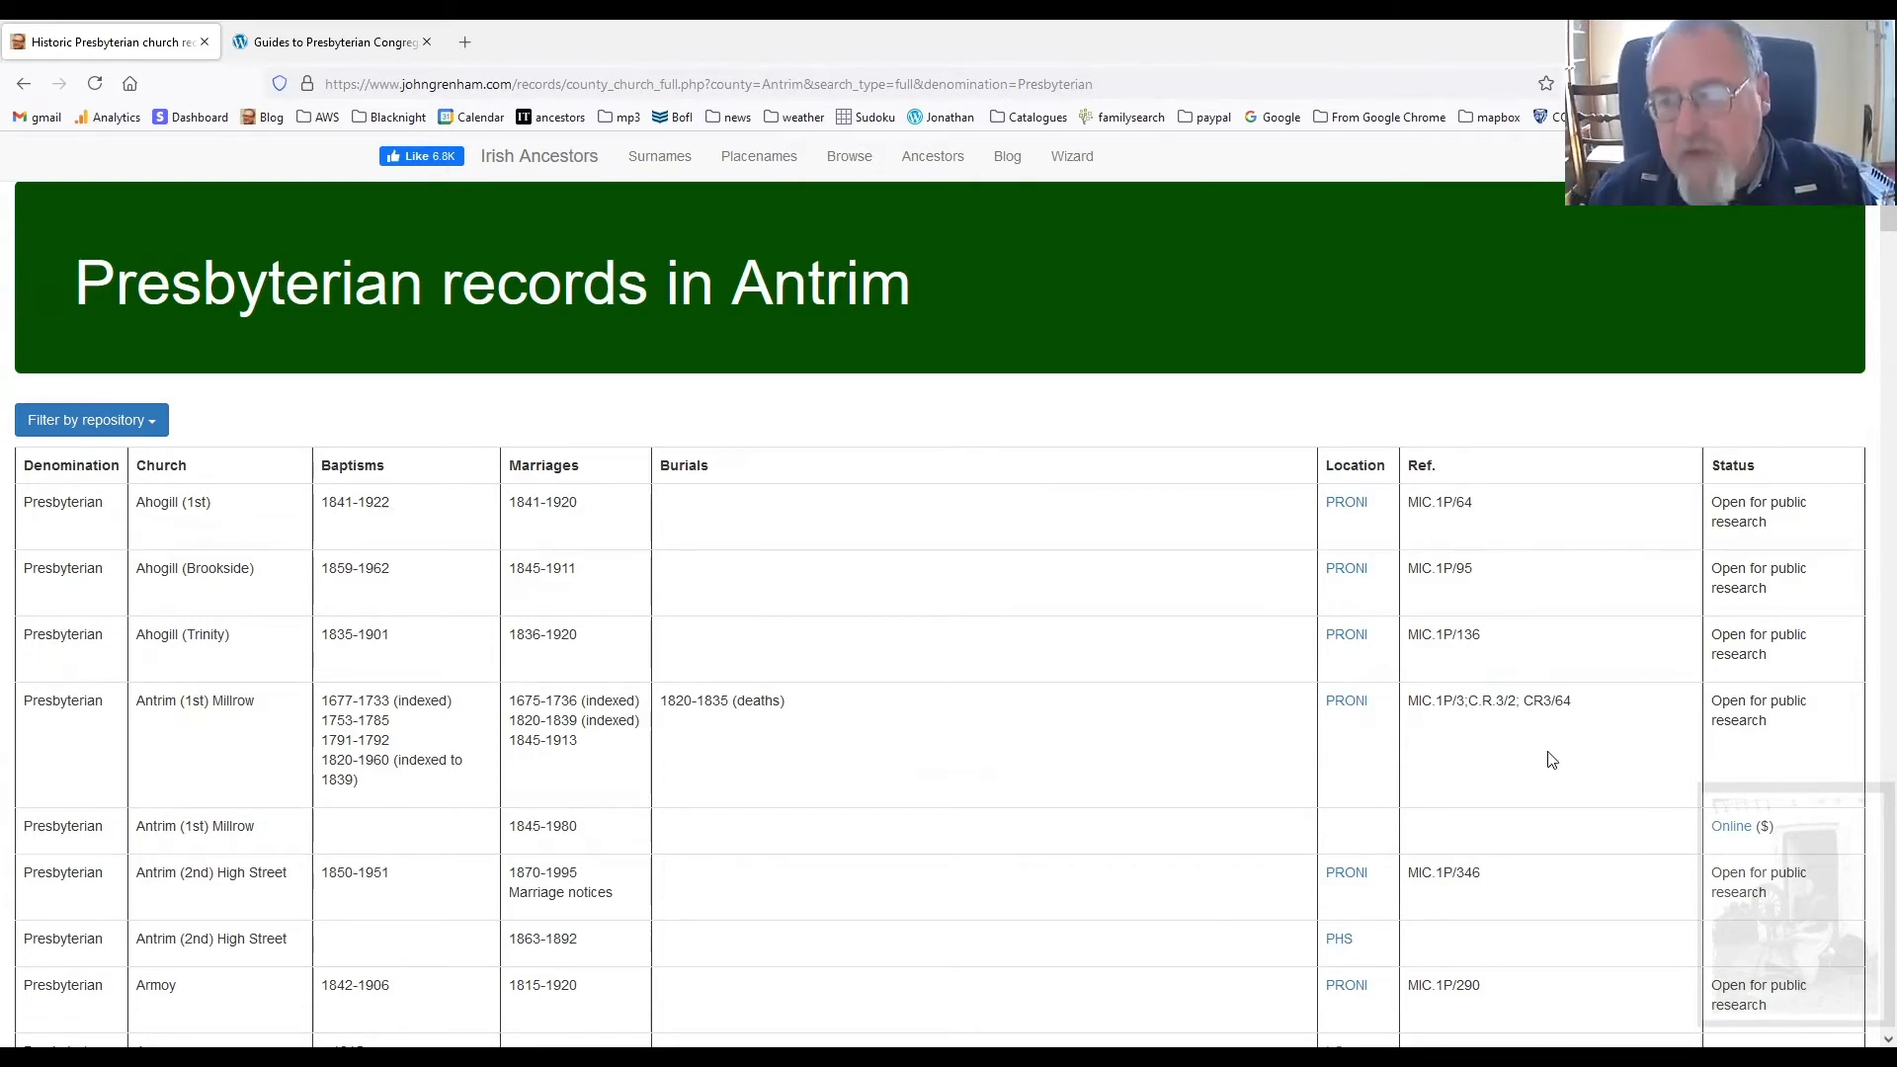
pyautogui.scroll(-3)
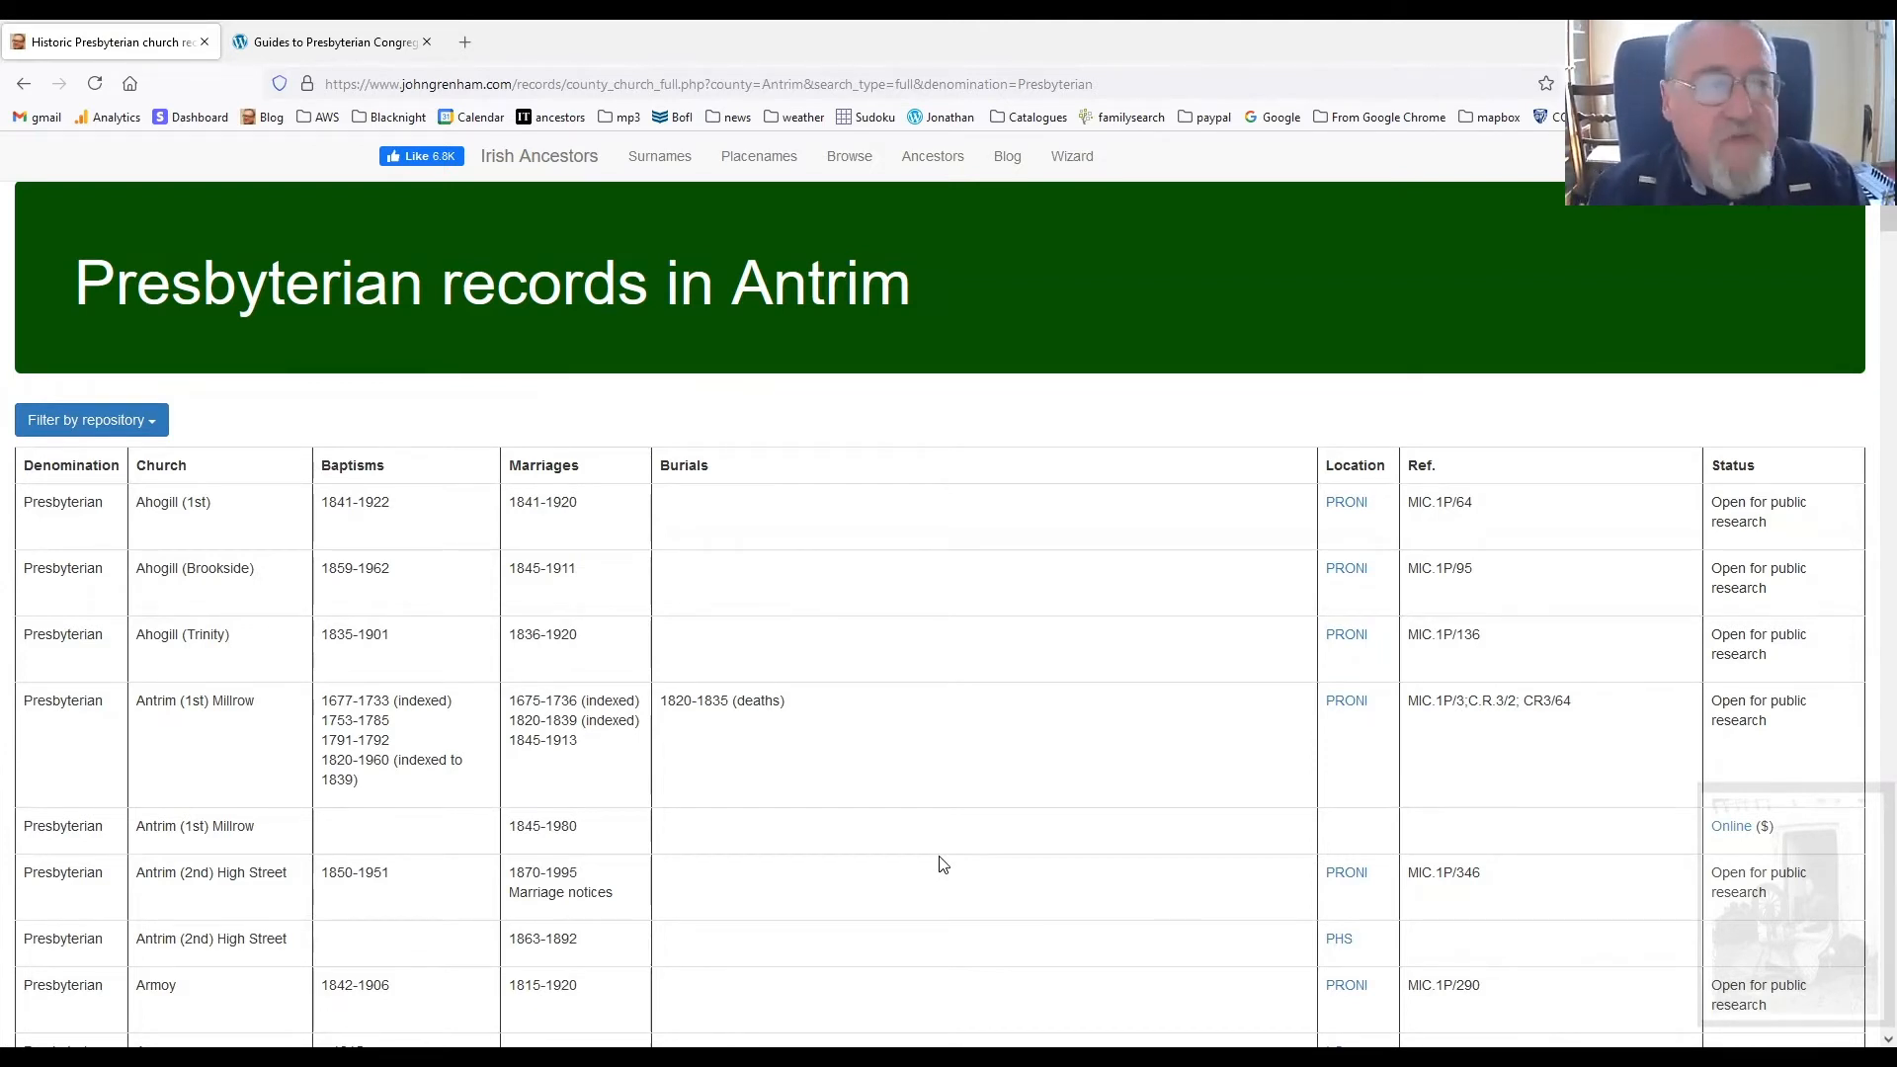
pyautogui.moveTo(749, 671)
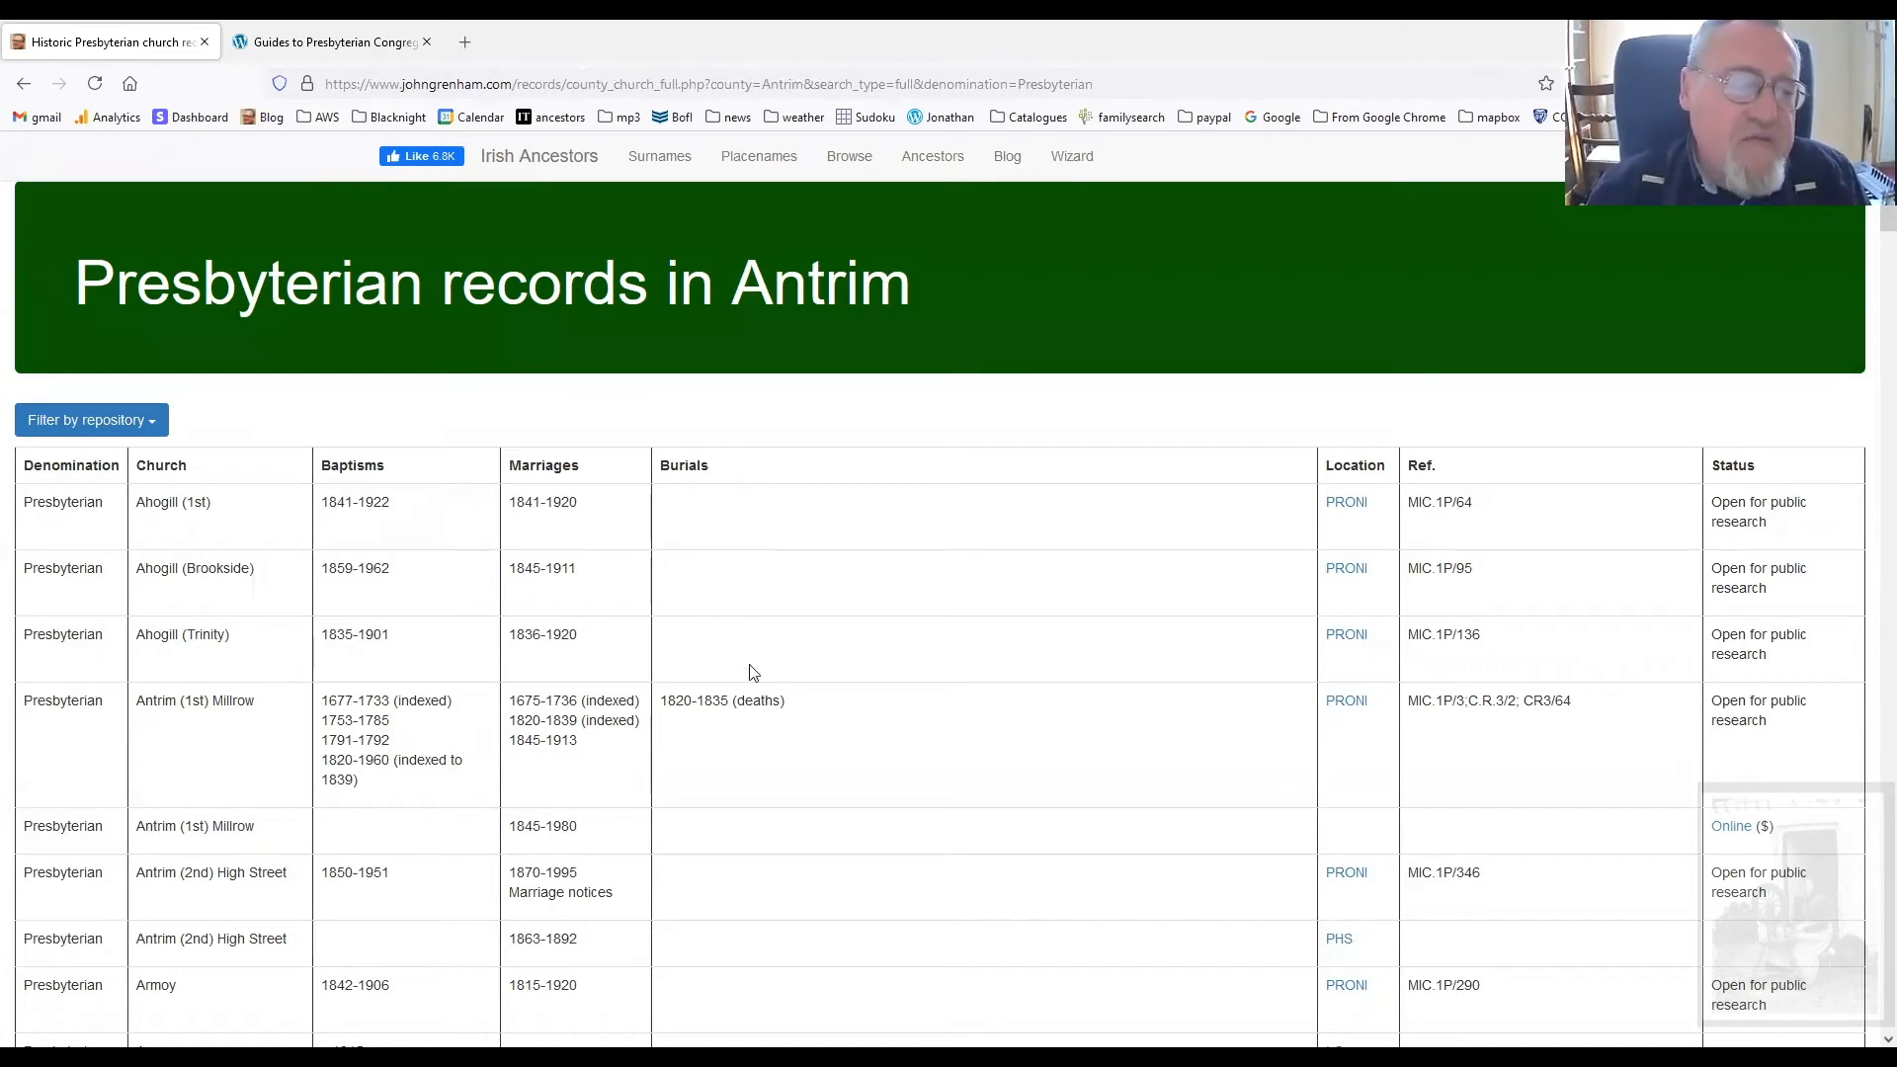
pyautogui.moveTo(1155, 757)
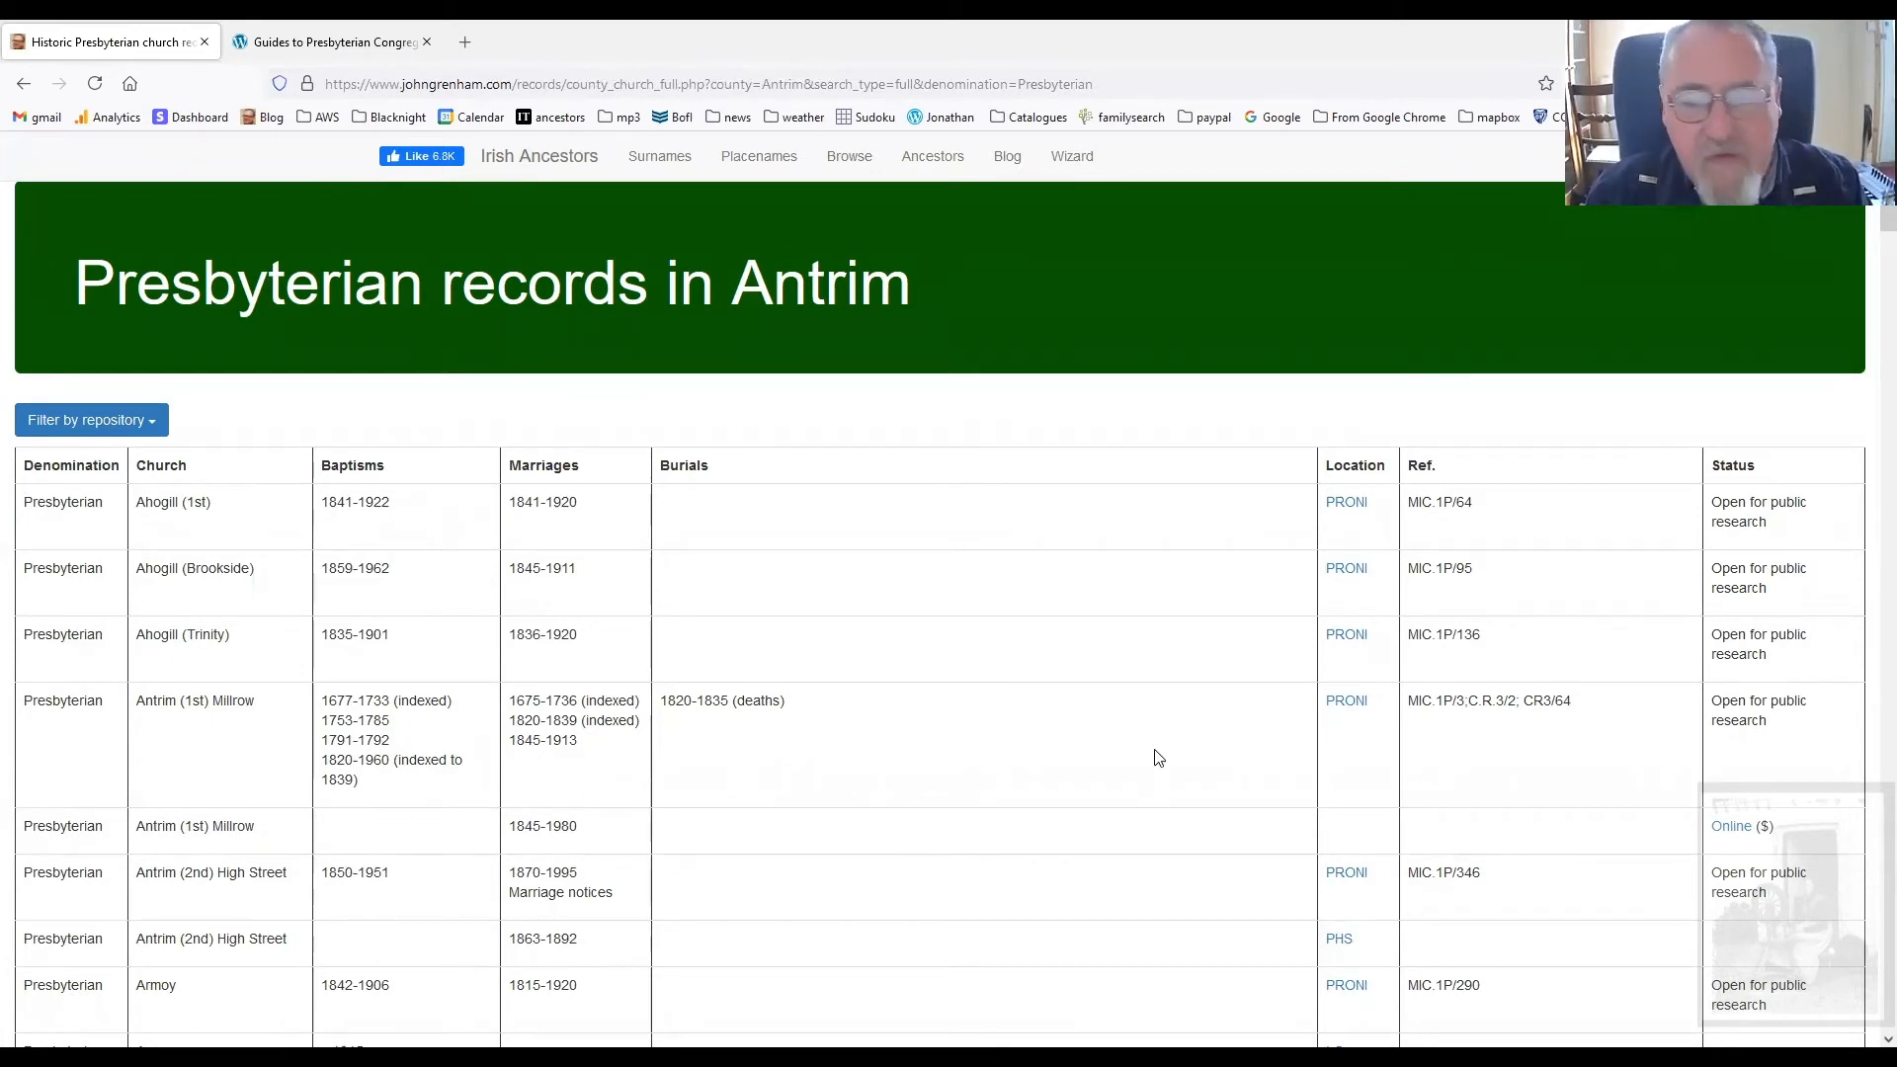
# Filter the Antrim Presbyterian table by repository to PRONI, then to Online
pyautogui.click(90, 420)
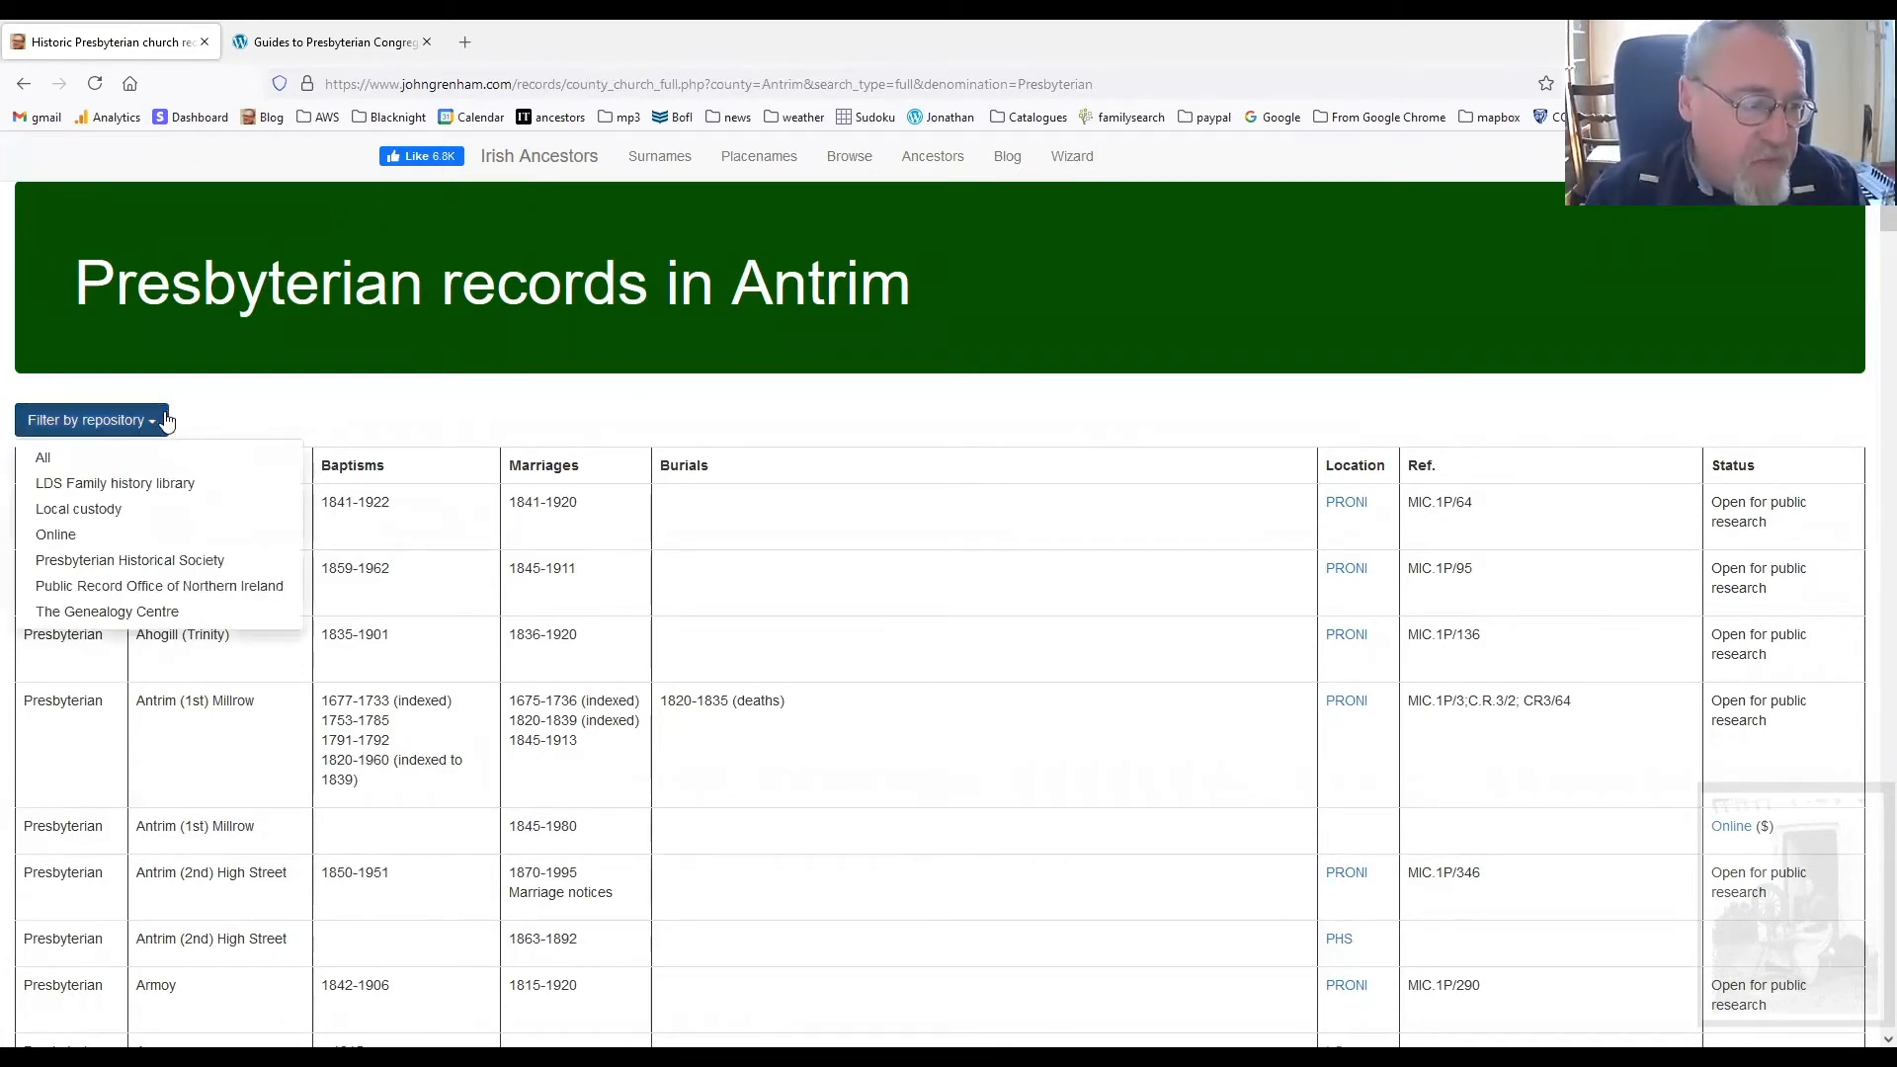
pyautogui.click(158, 585)
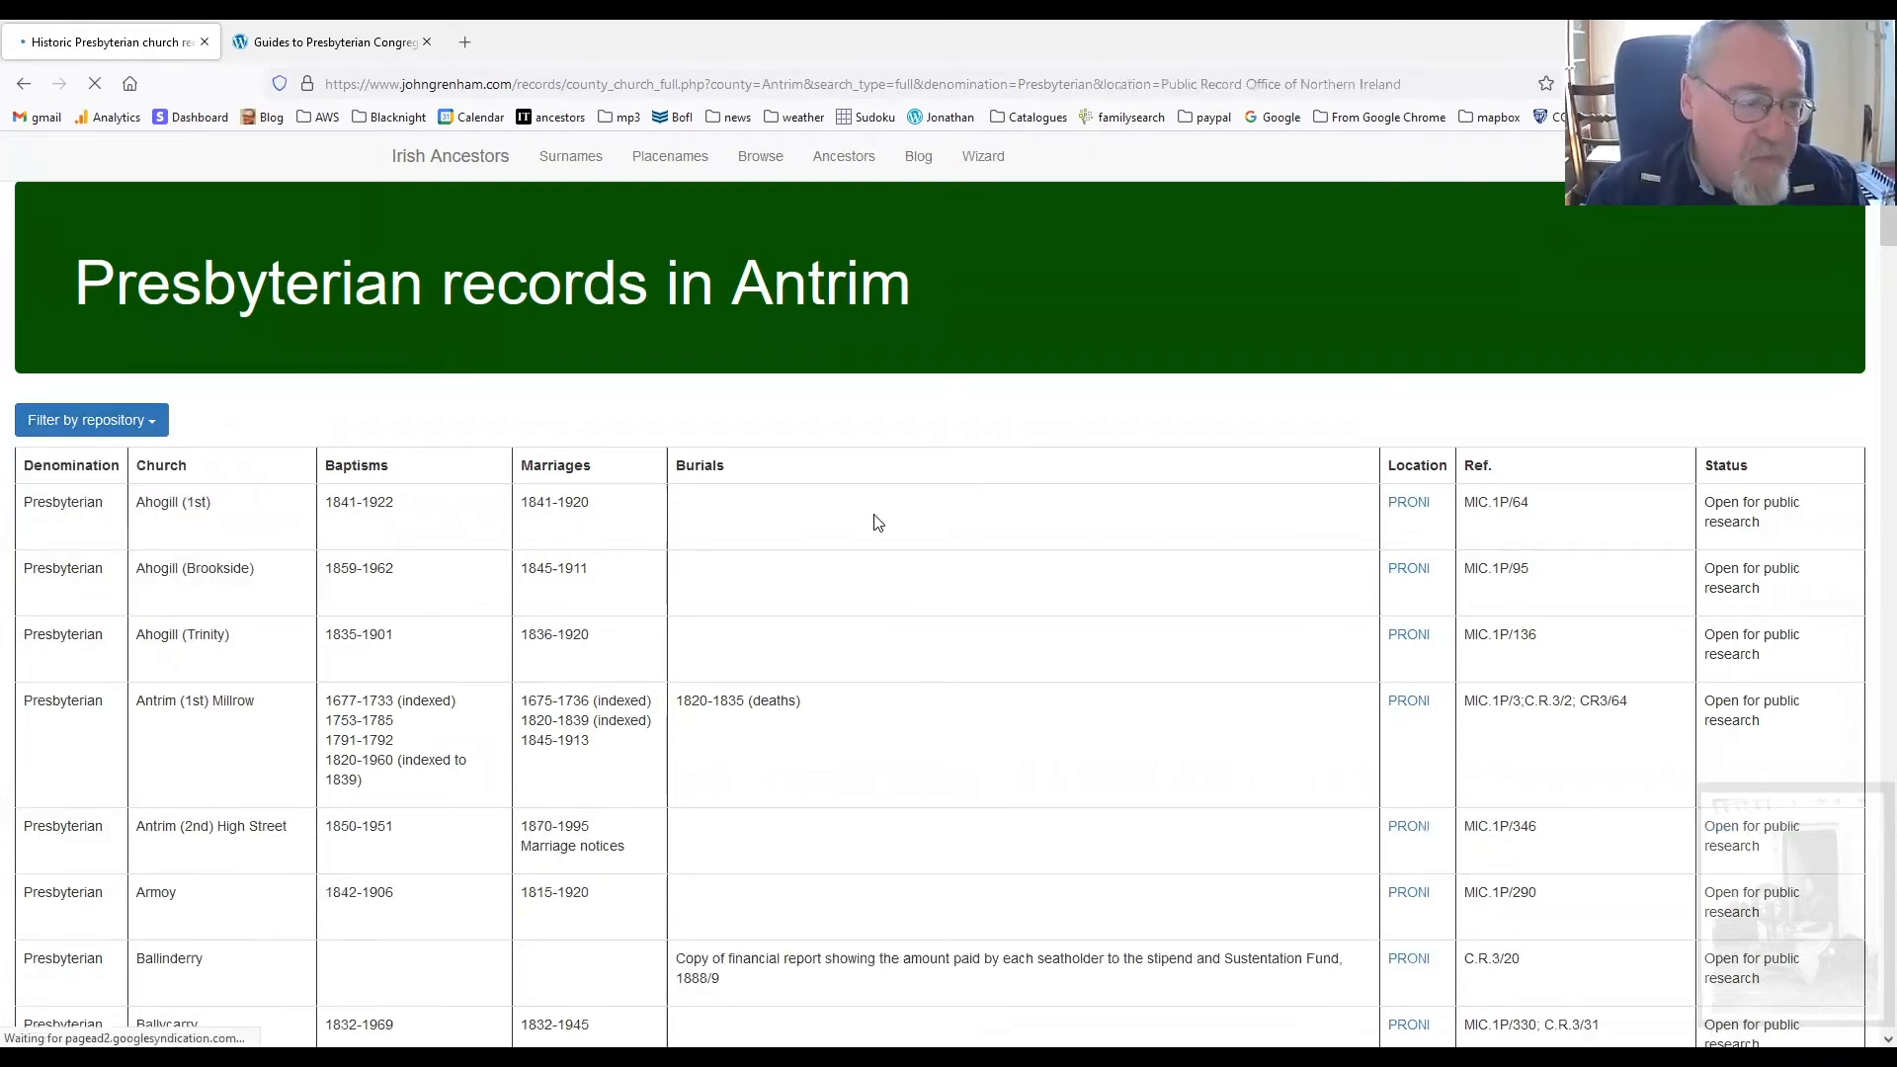
pyautogui.scroll(-3)
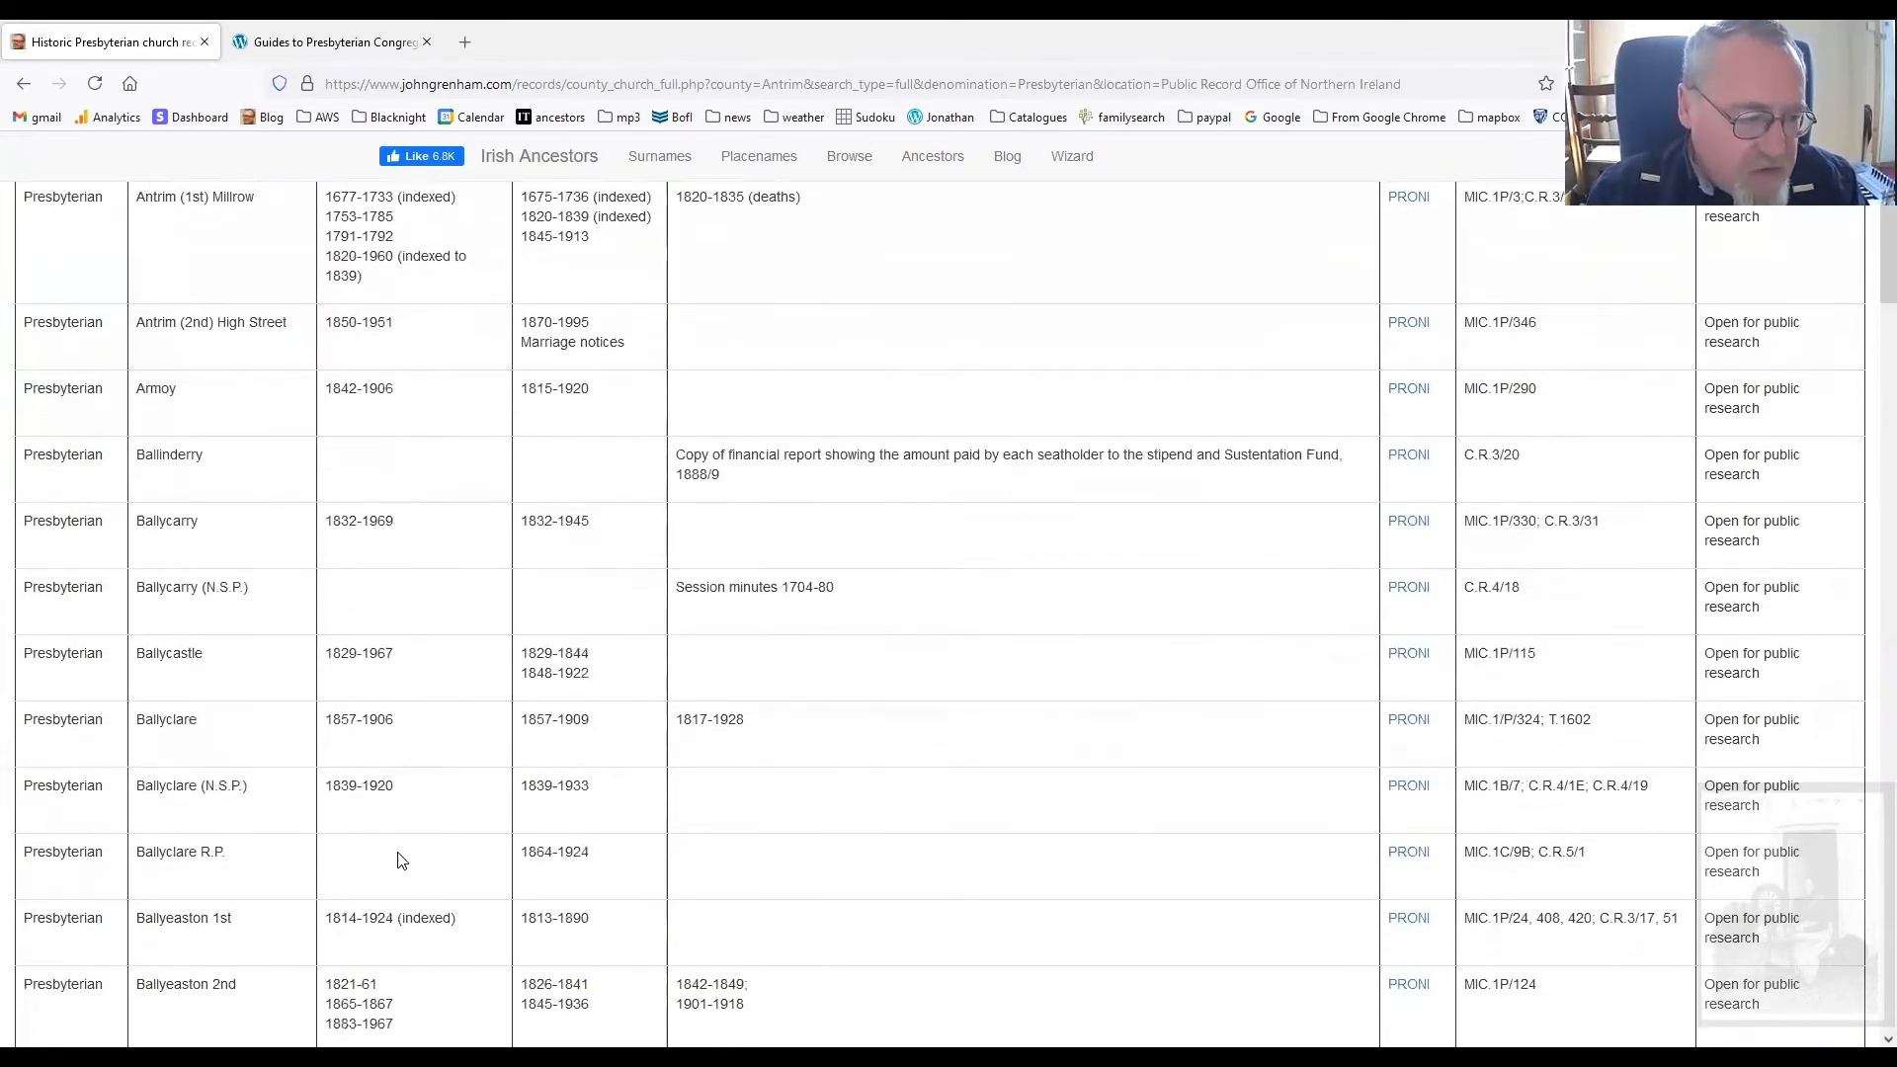
pyautogui.click(87, 420)
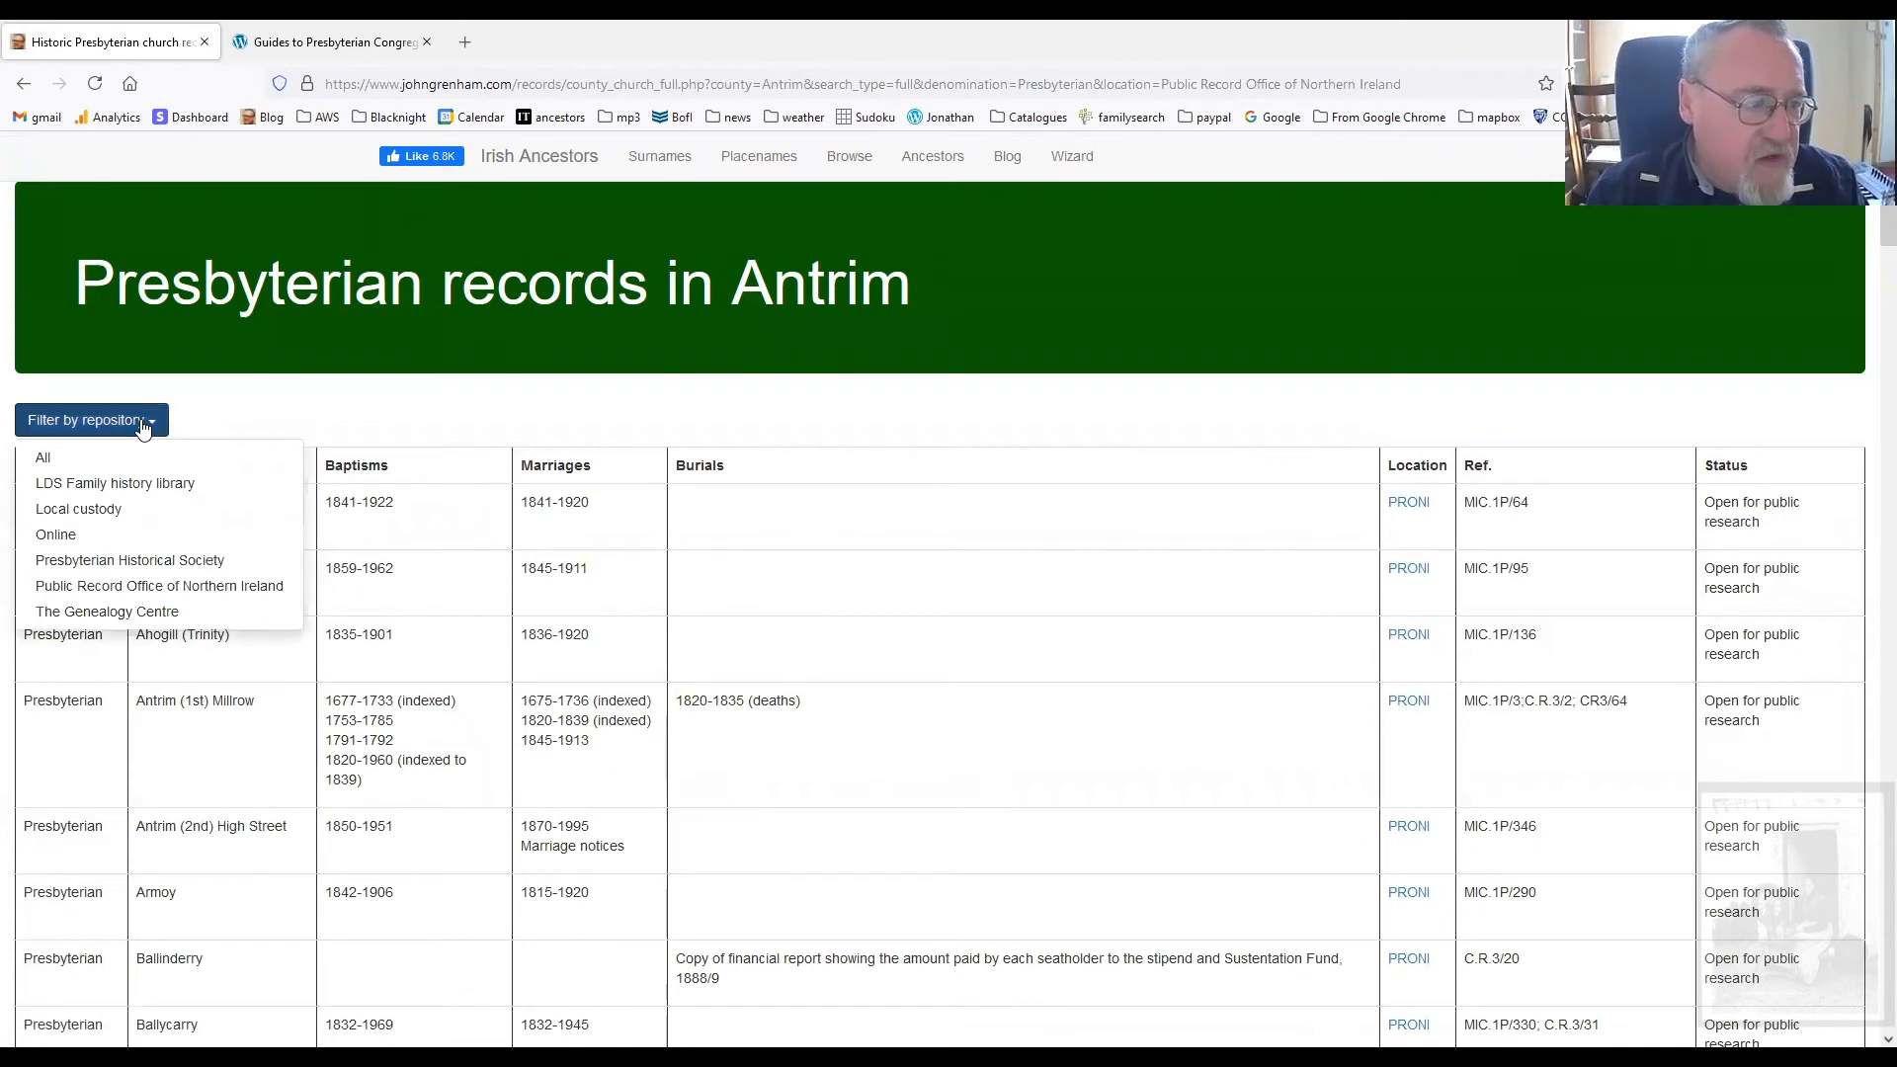
pyautogui.moveTo(129, 559)
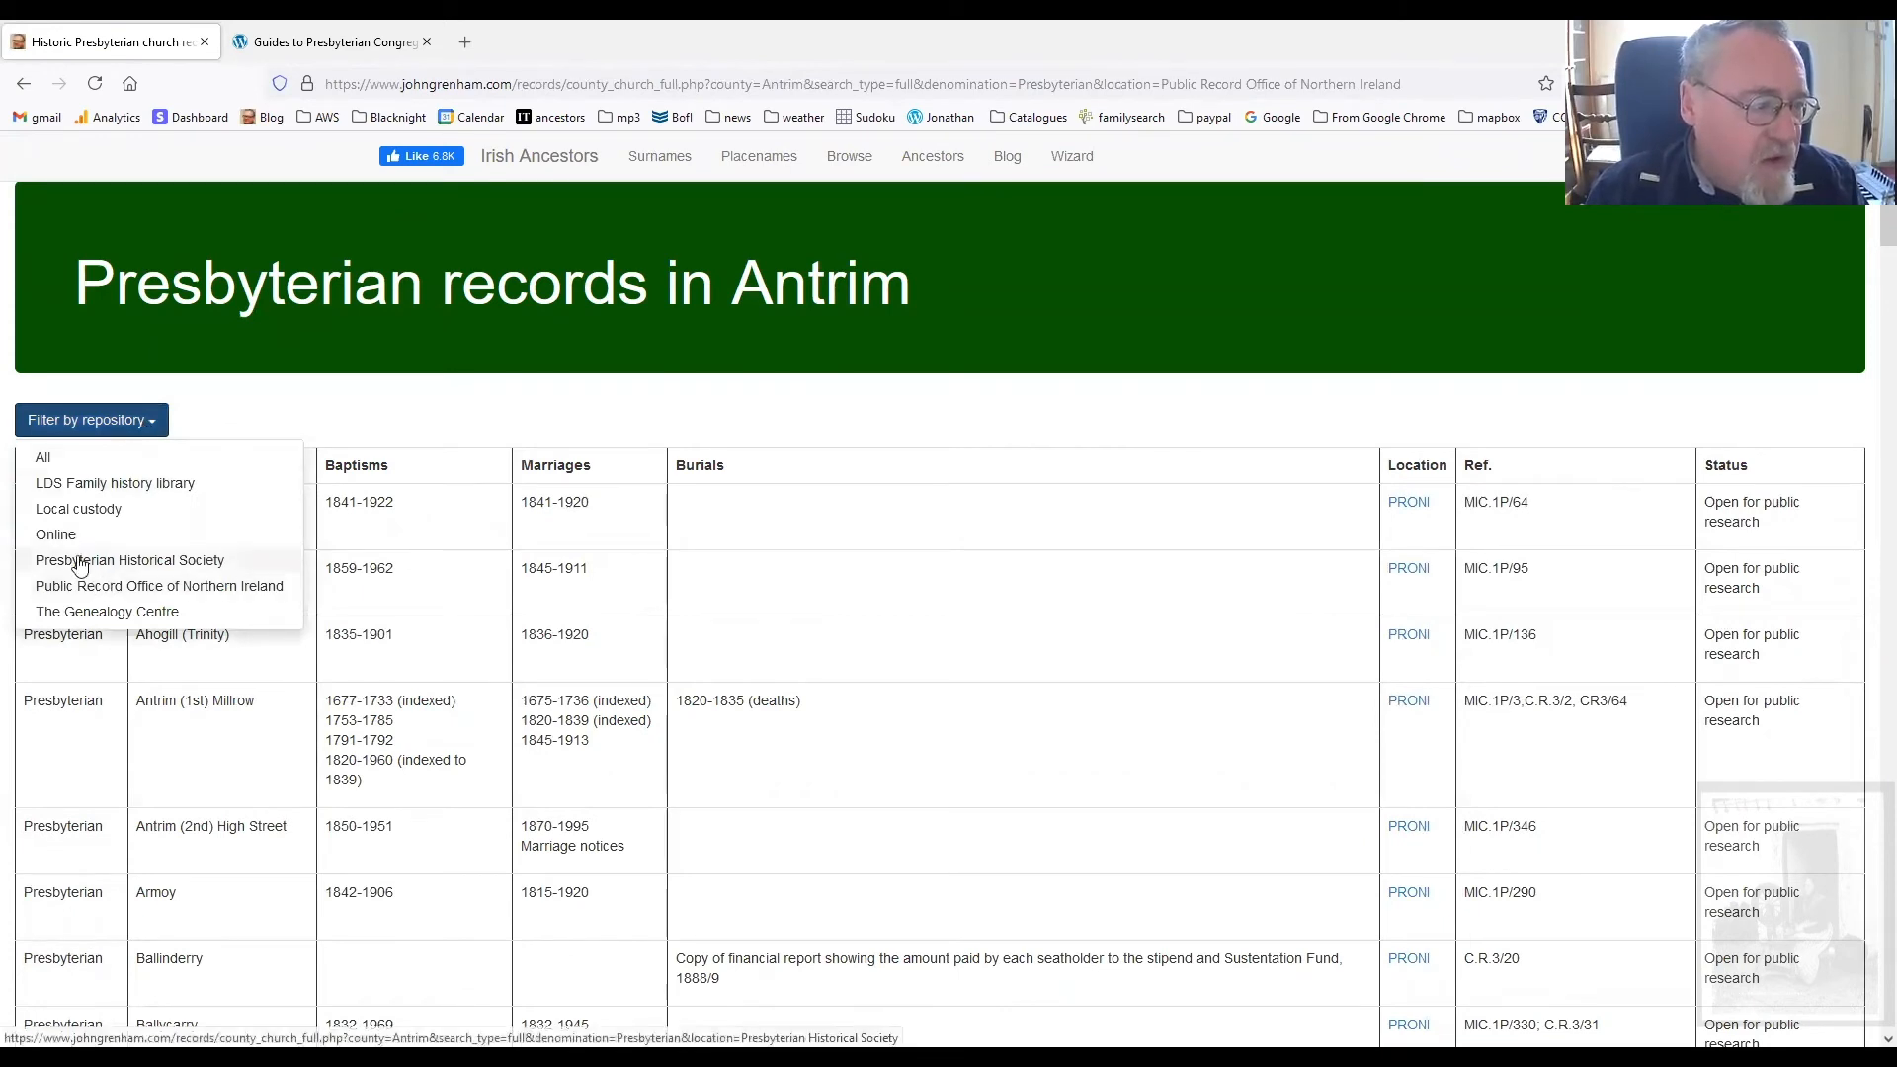
pyautogui.click(55, 534)
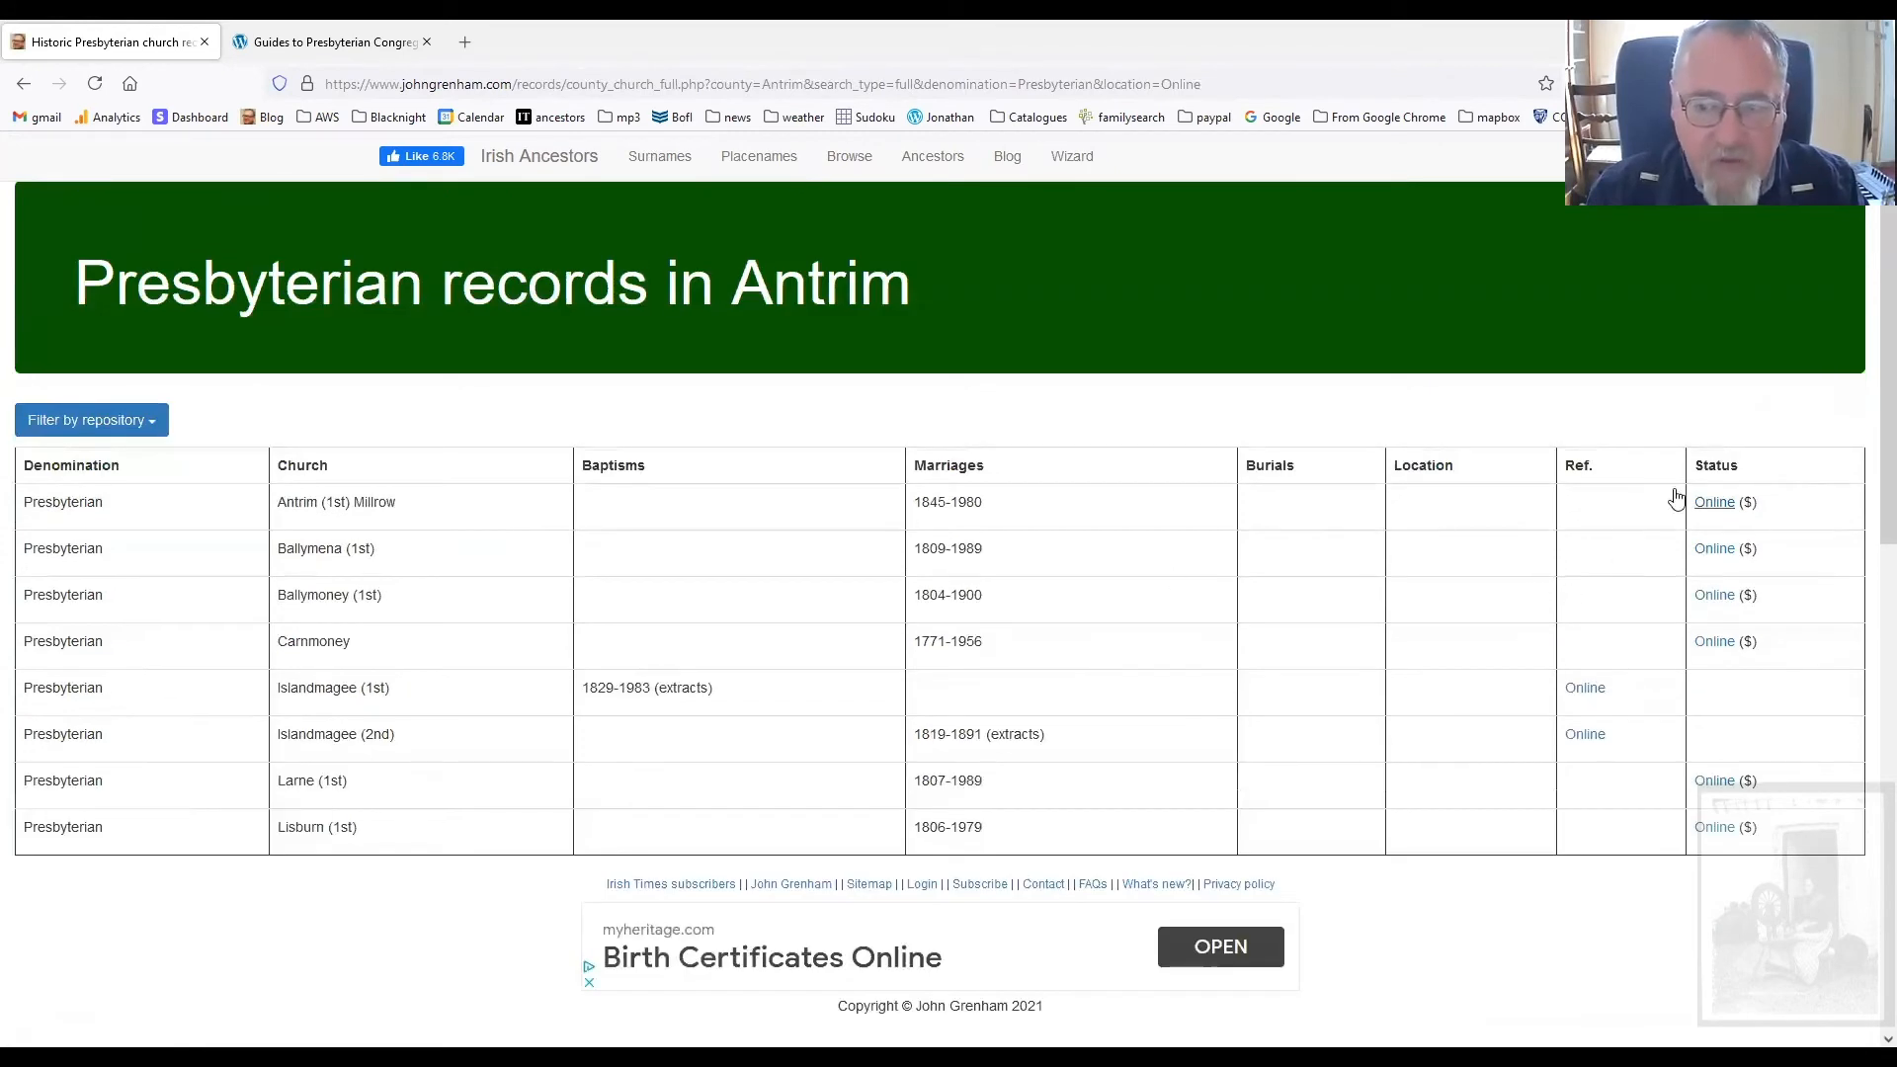
pyautogui.moveTo(85, 799)
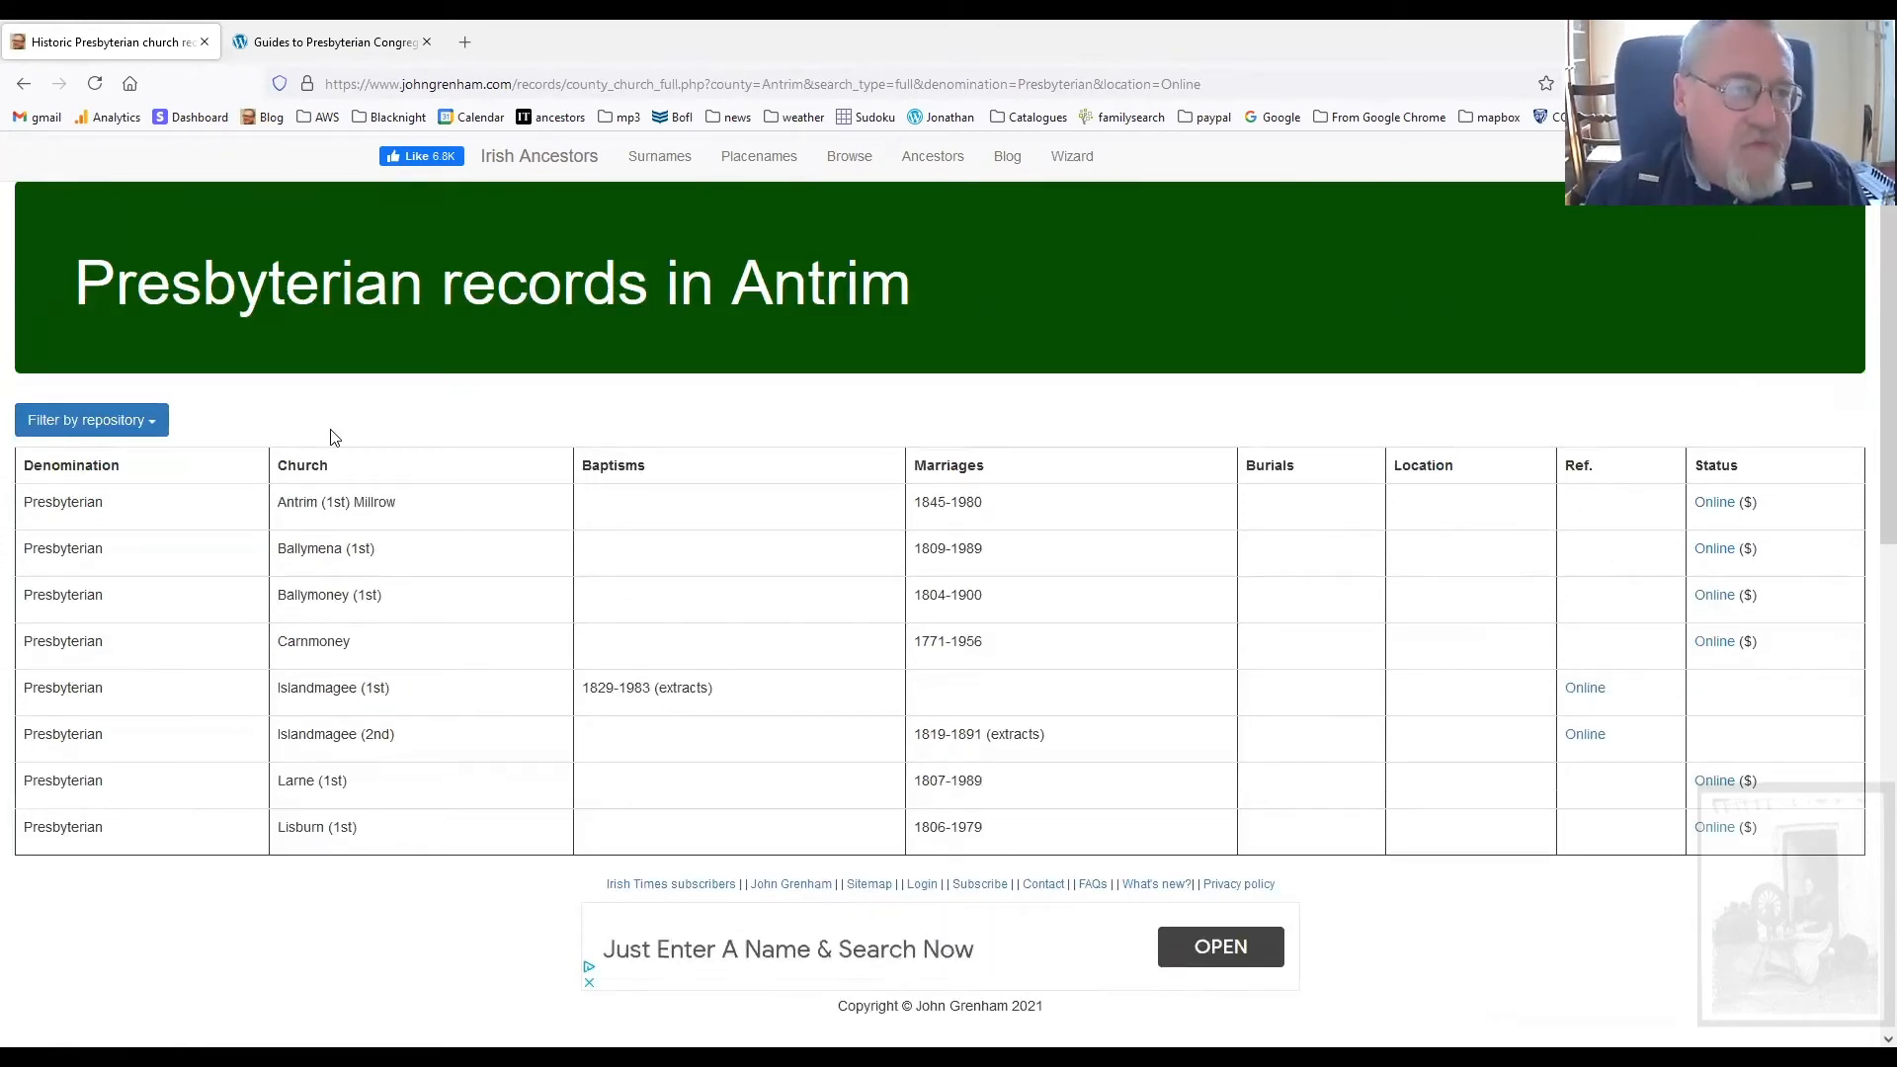
pyautogui.moveTo(472, 787)
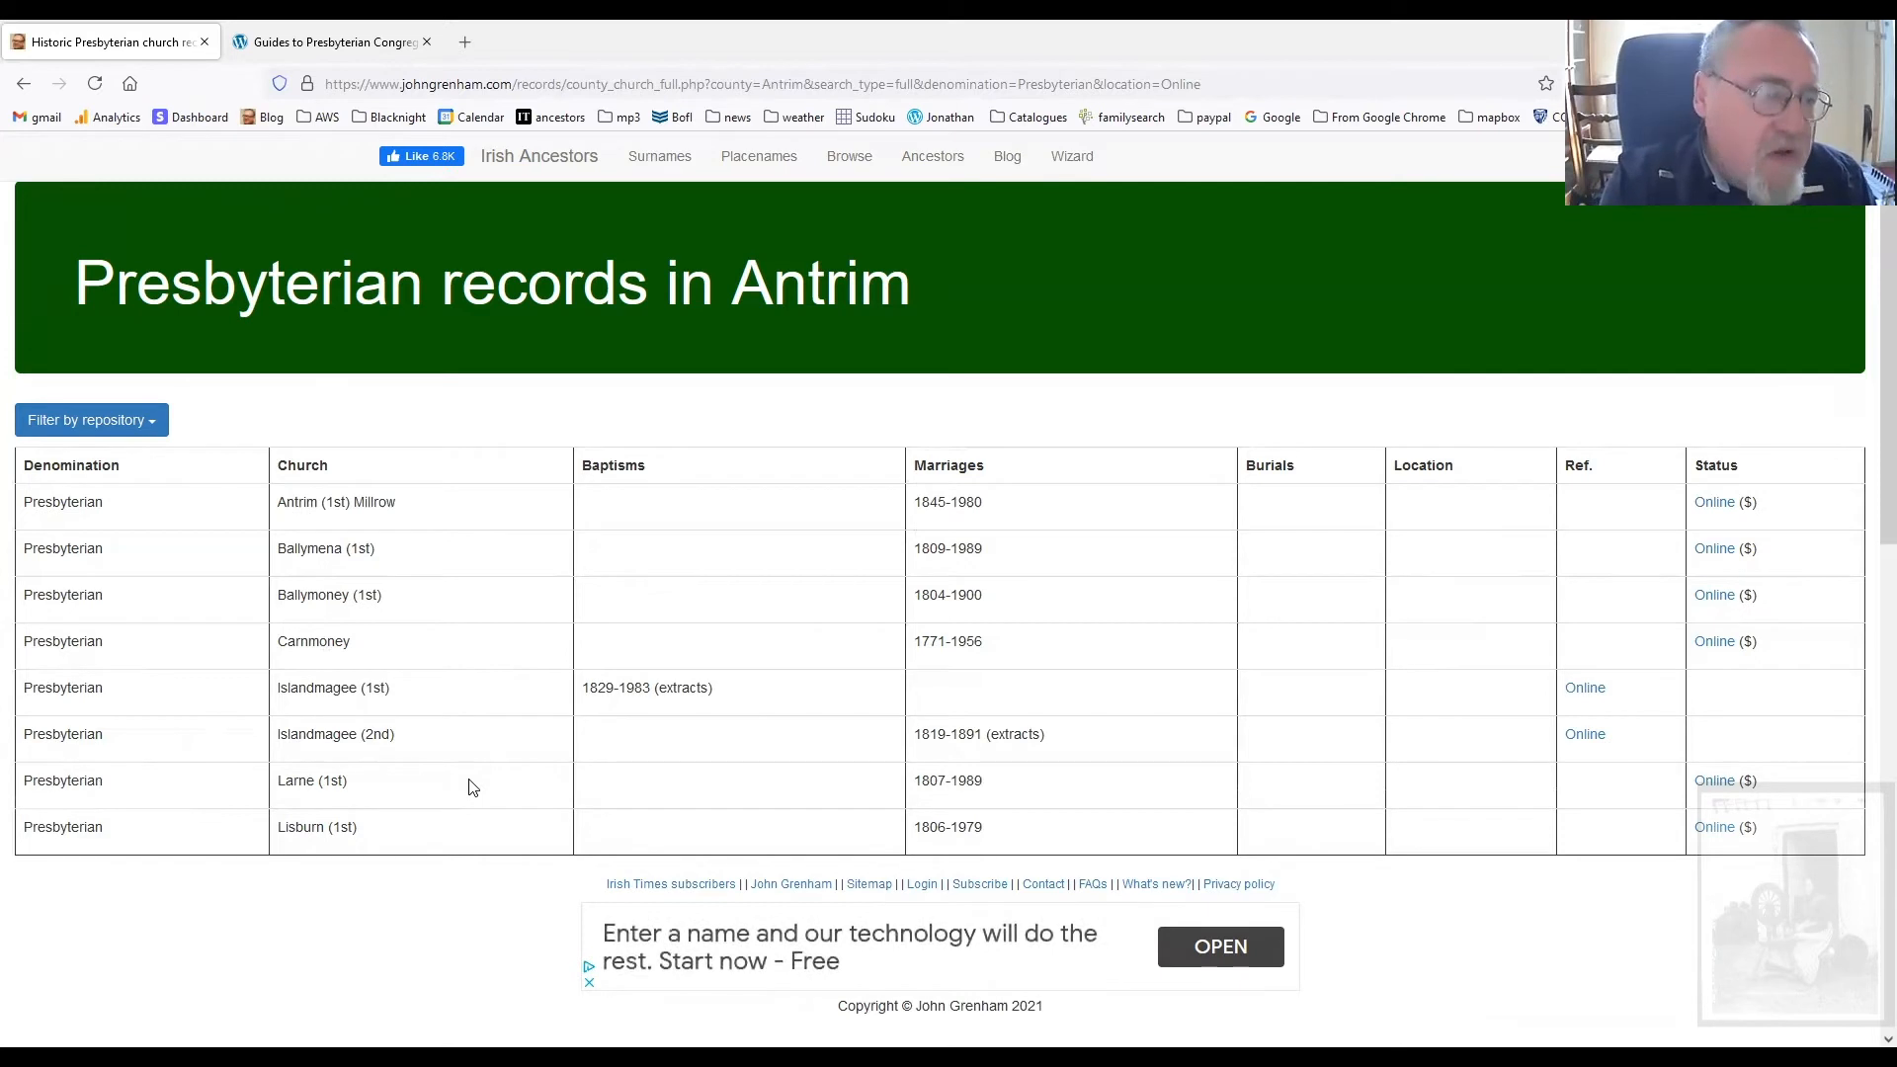
# Switch to the 'Guides to Presbyterian Congregational Records' browser tab
pyautogui.click(329, 42)
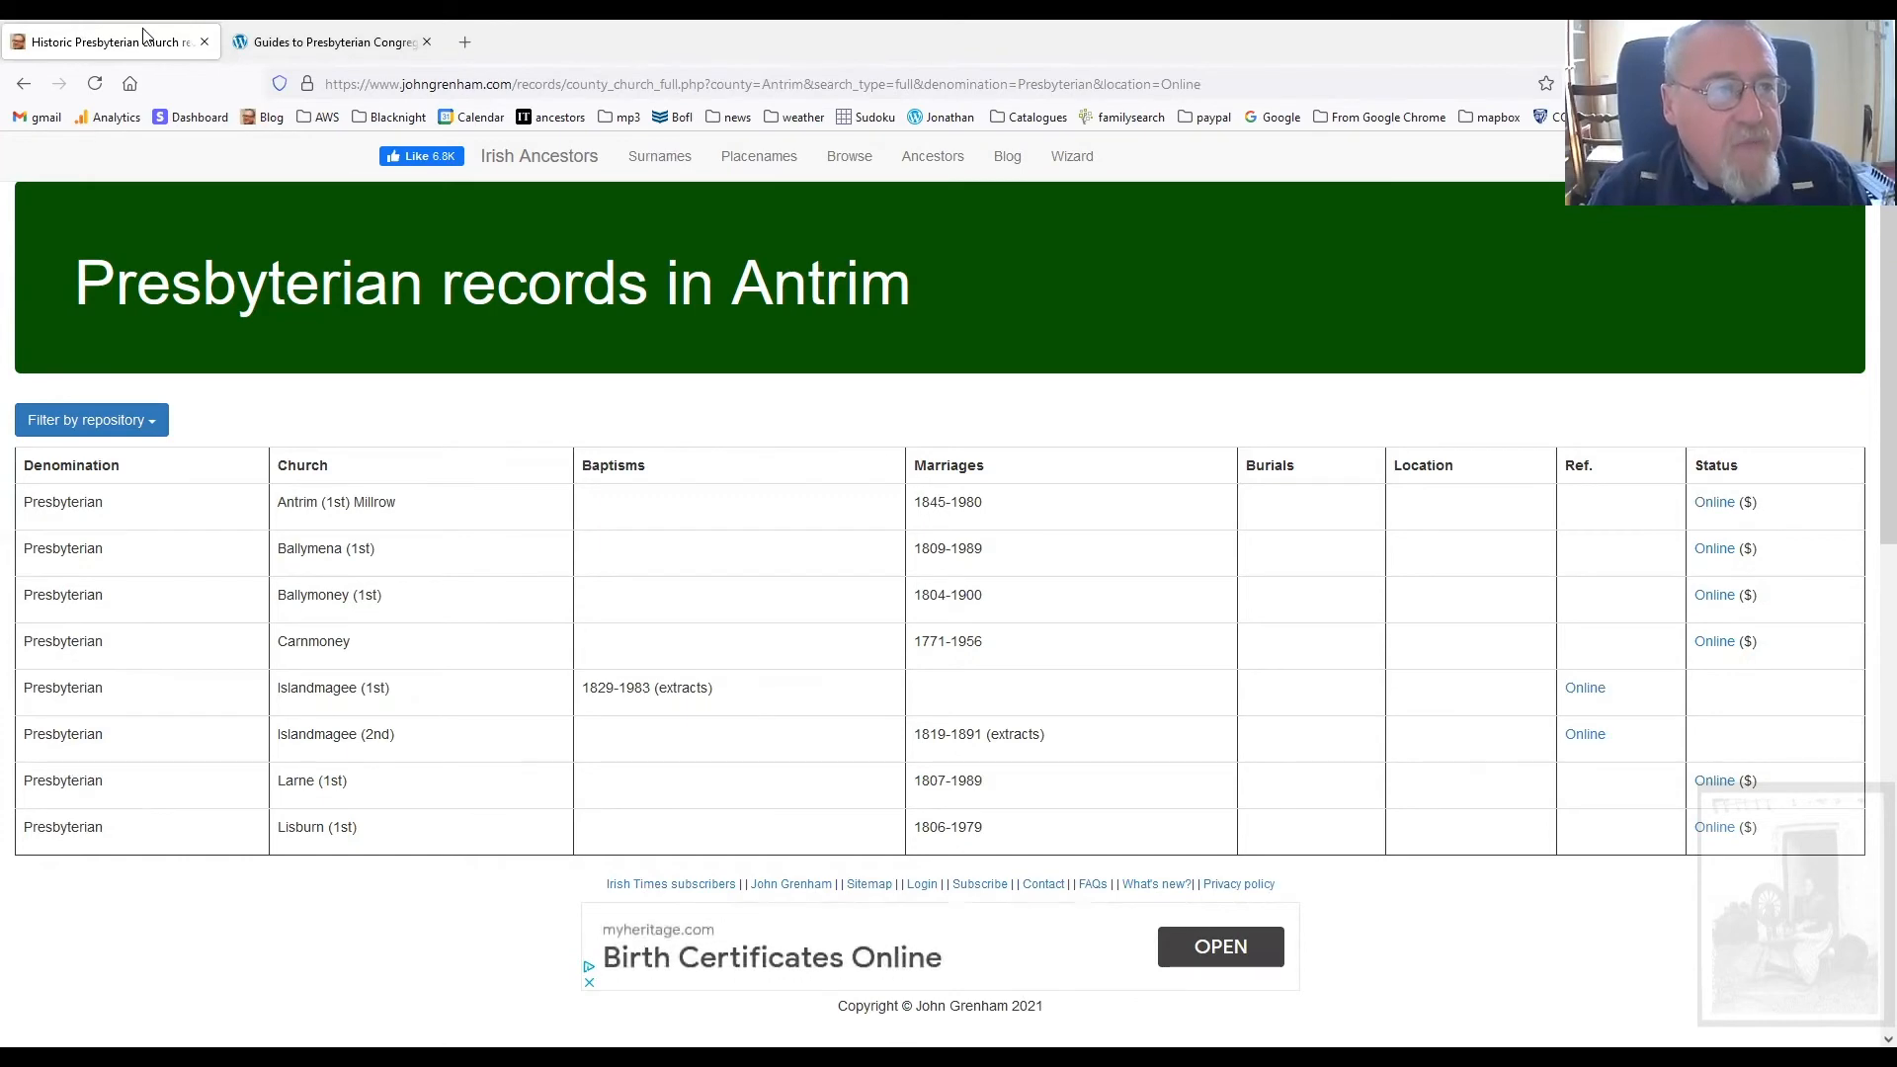
pyautogui.click(329, 42)
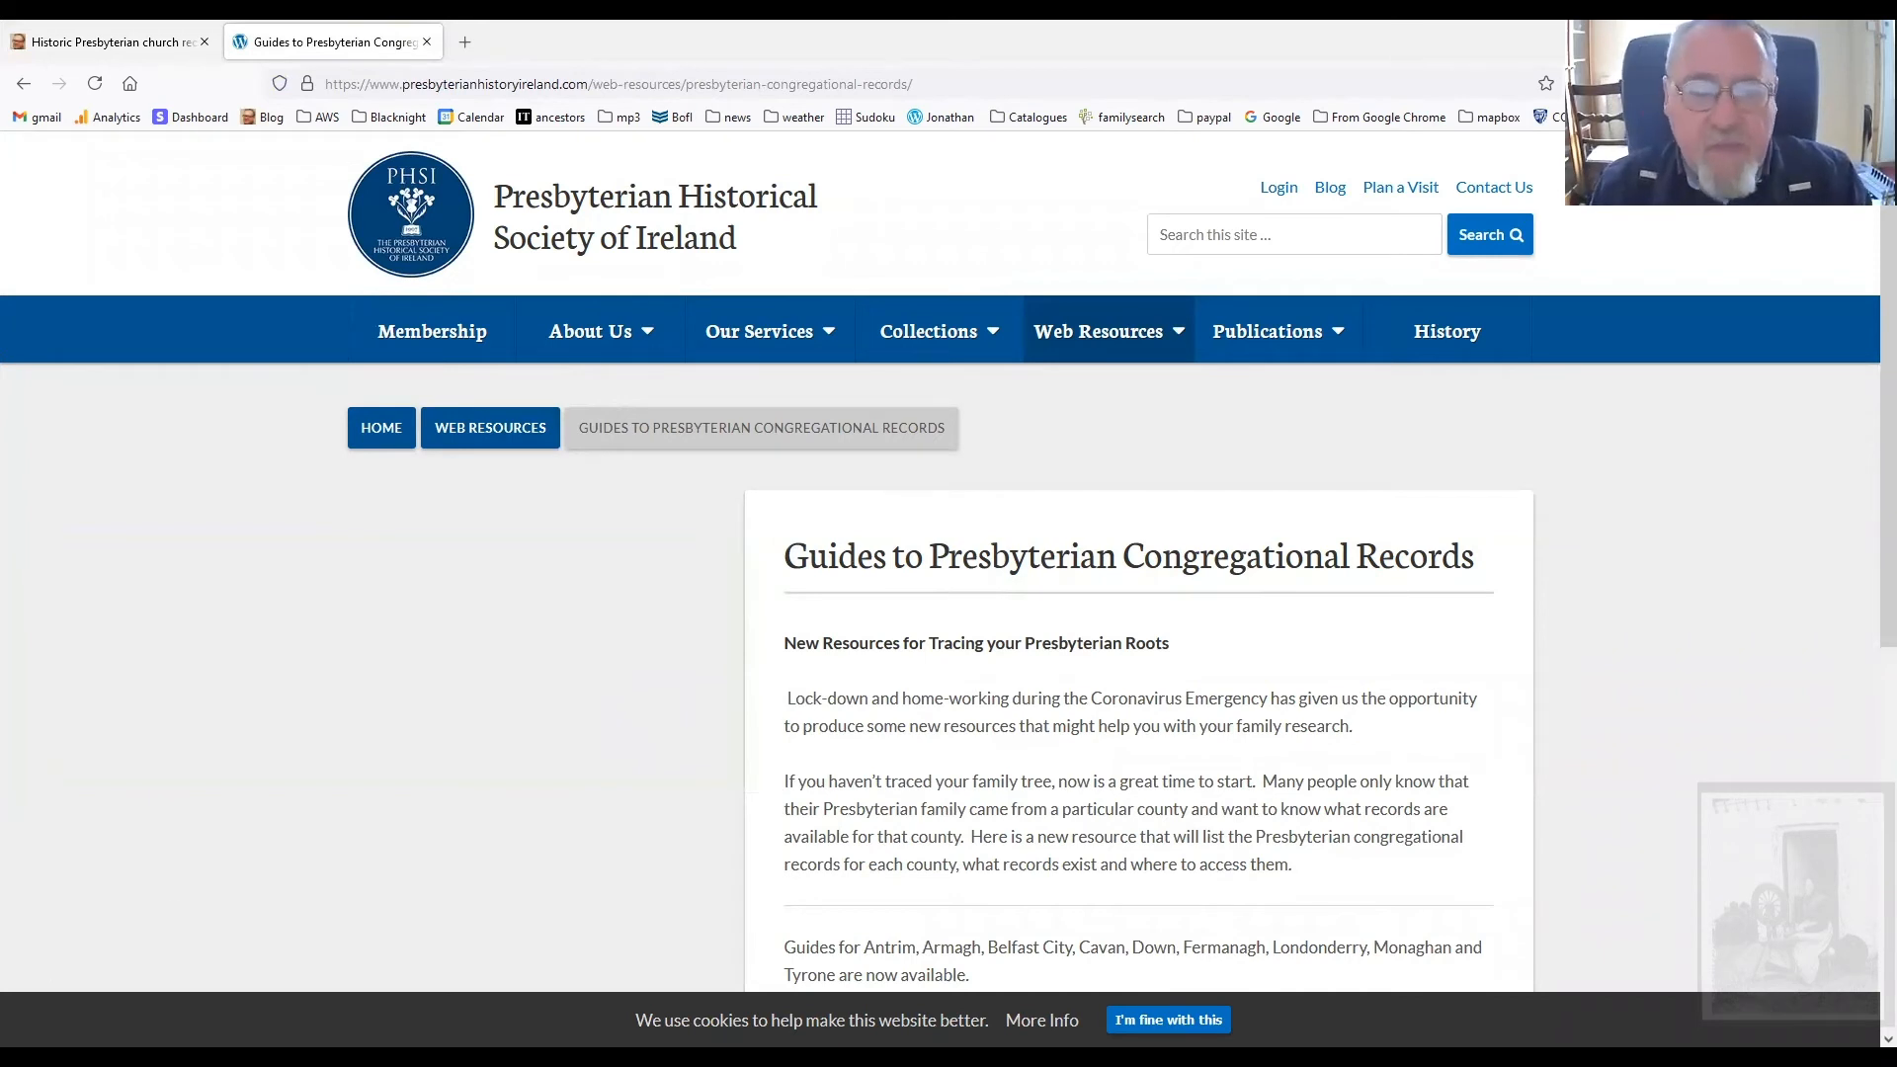
# Scroll the members-only PHSI guides page, then reopen Irish Ancestors' Presbyterian Records article
pyautogui.scroll(-3)
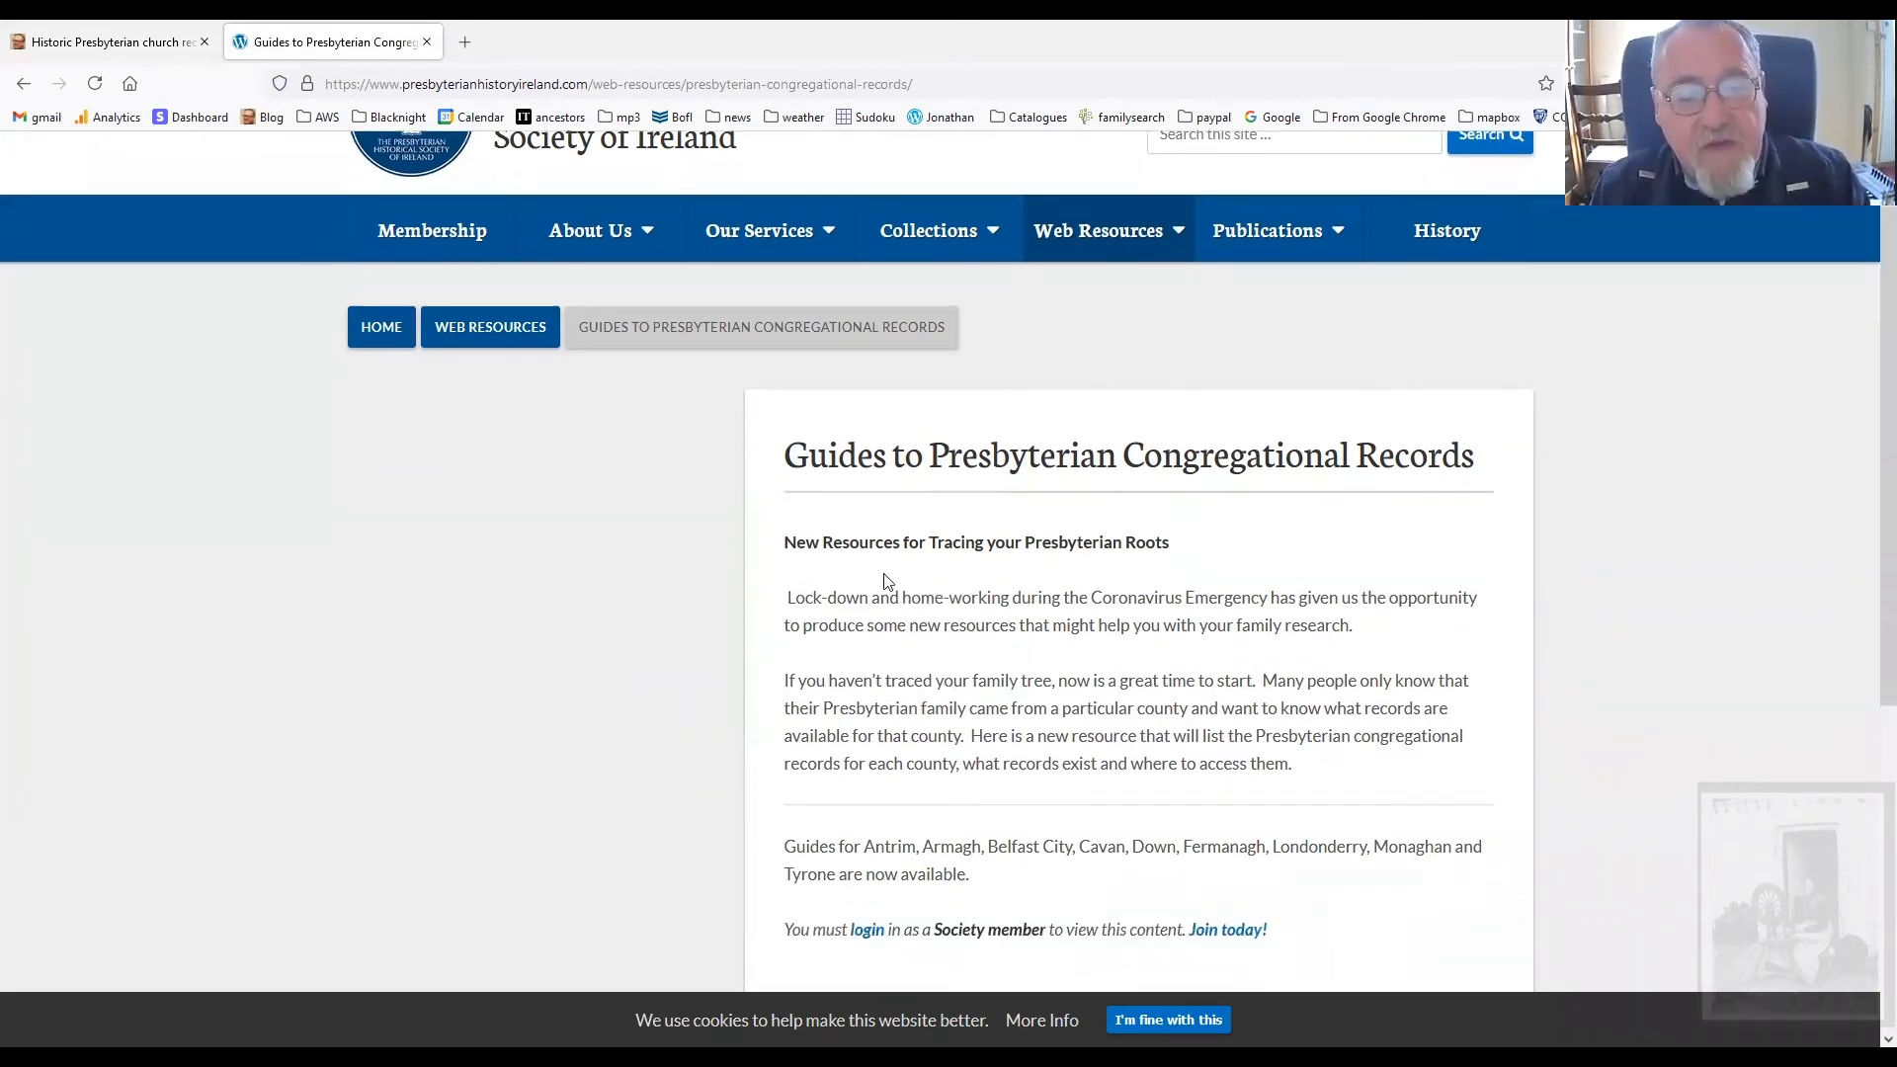
pyautogui.scroll(-3)
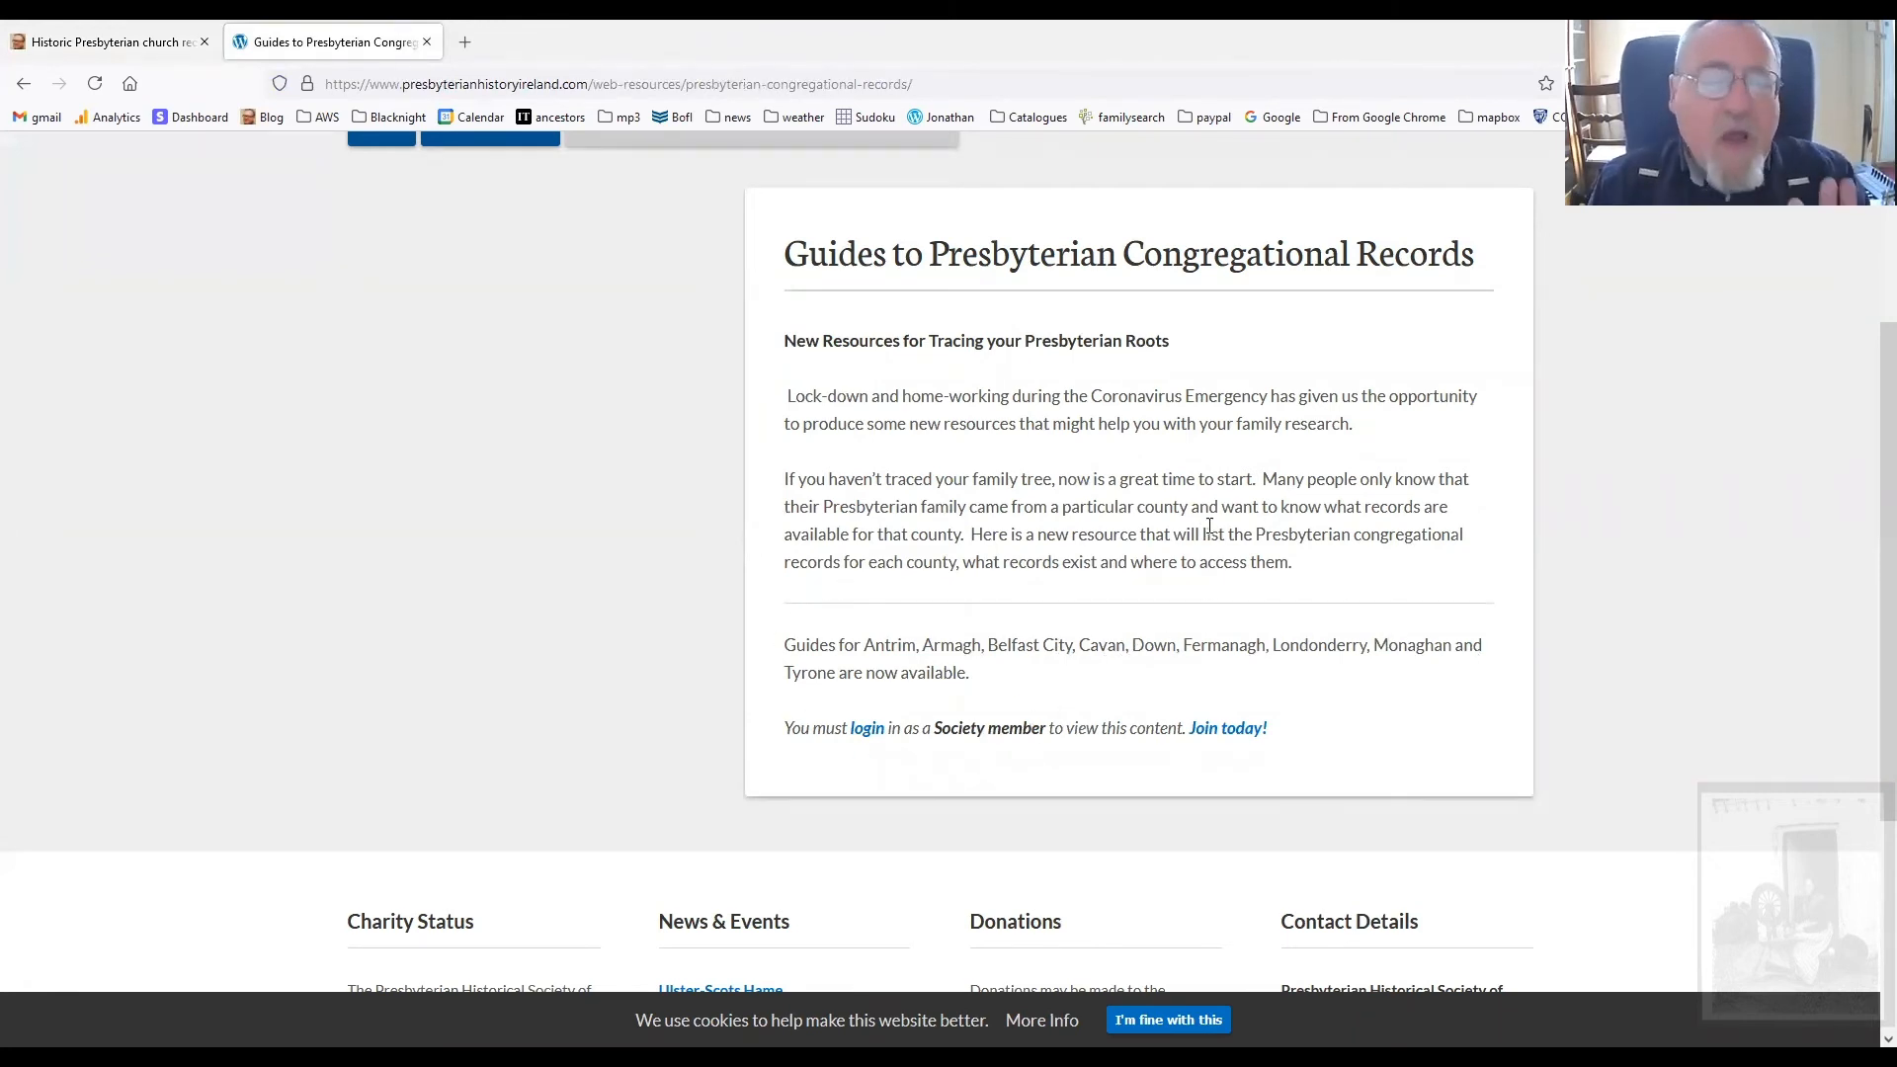
pyautogui.scroll(3)
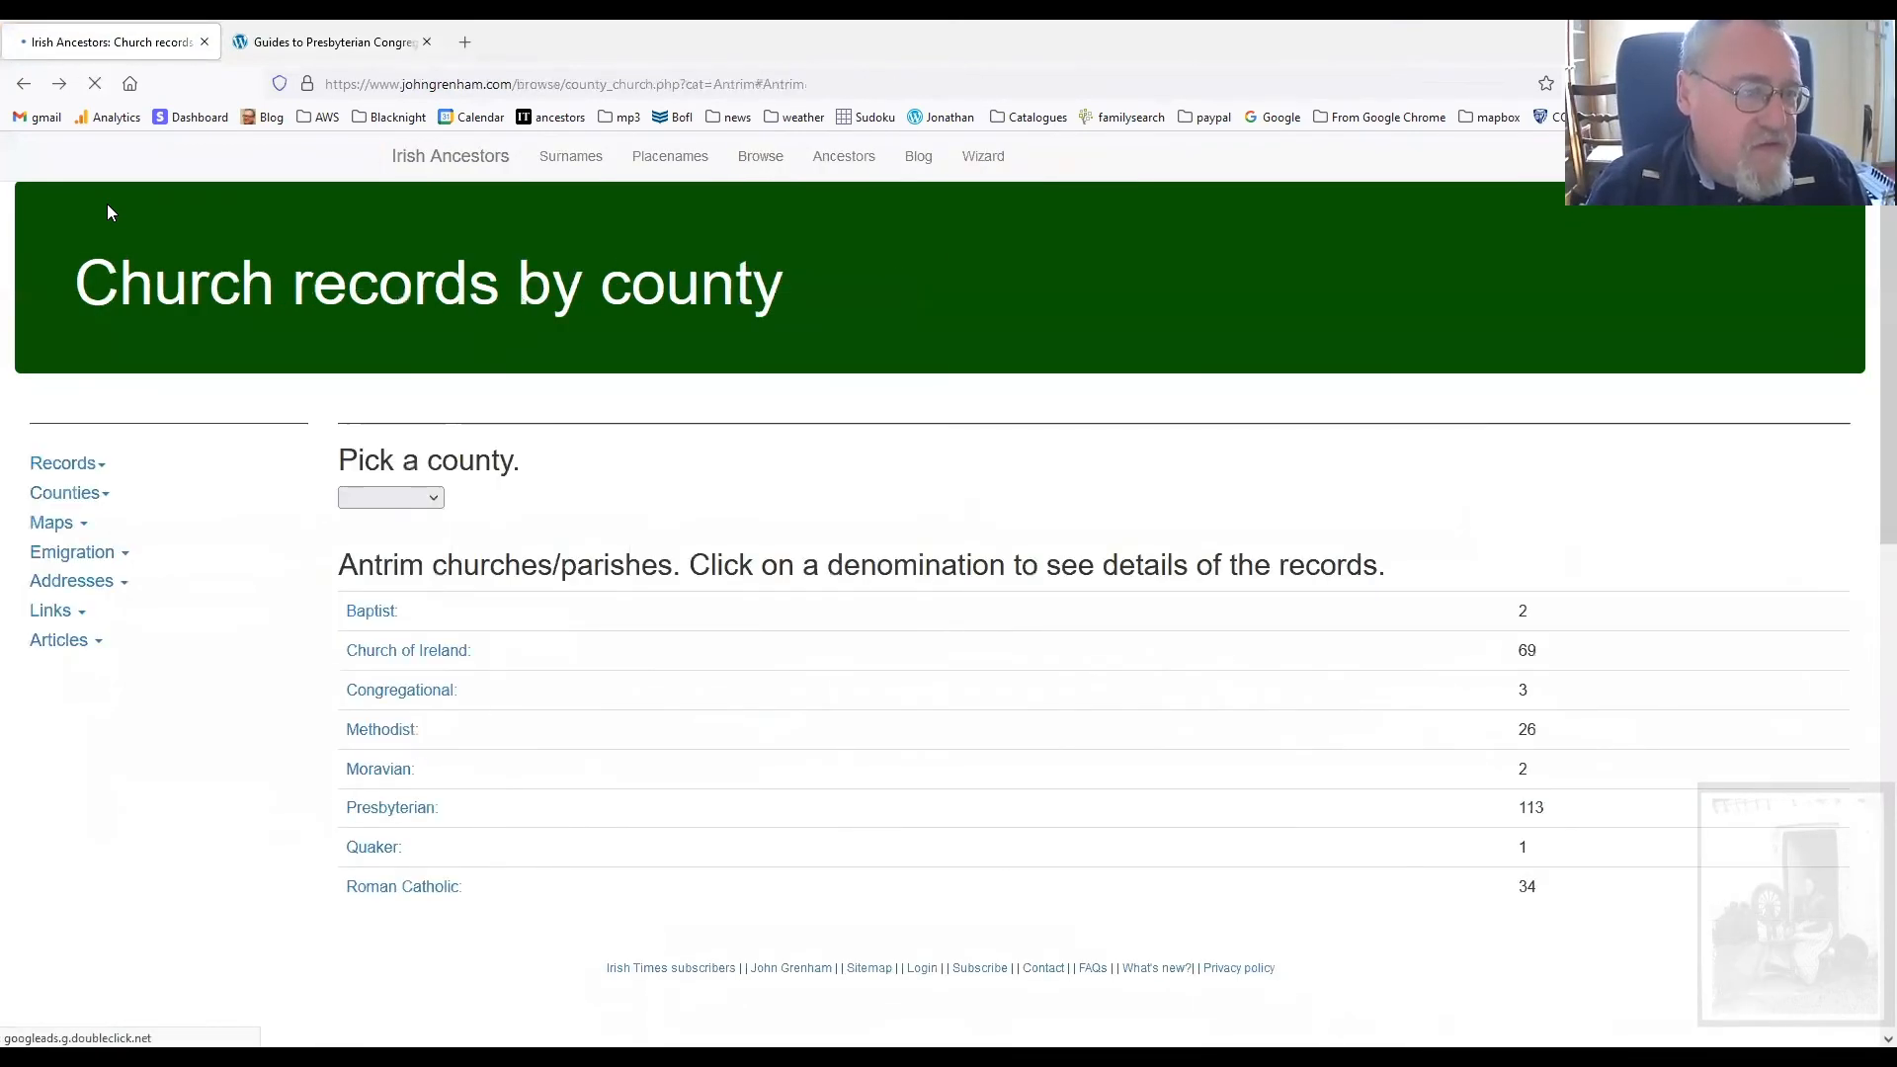
pyautogui.click(391, 807)
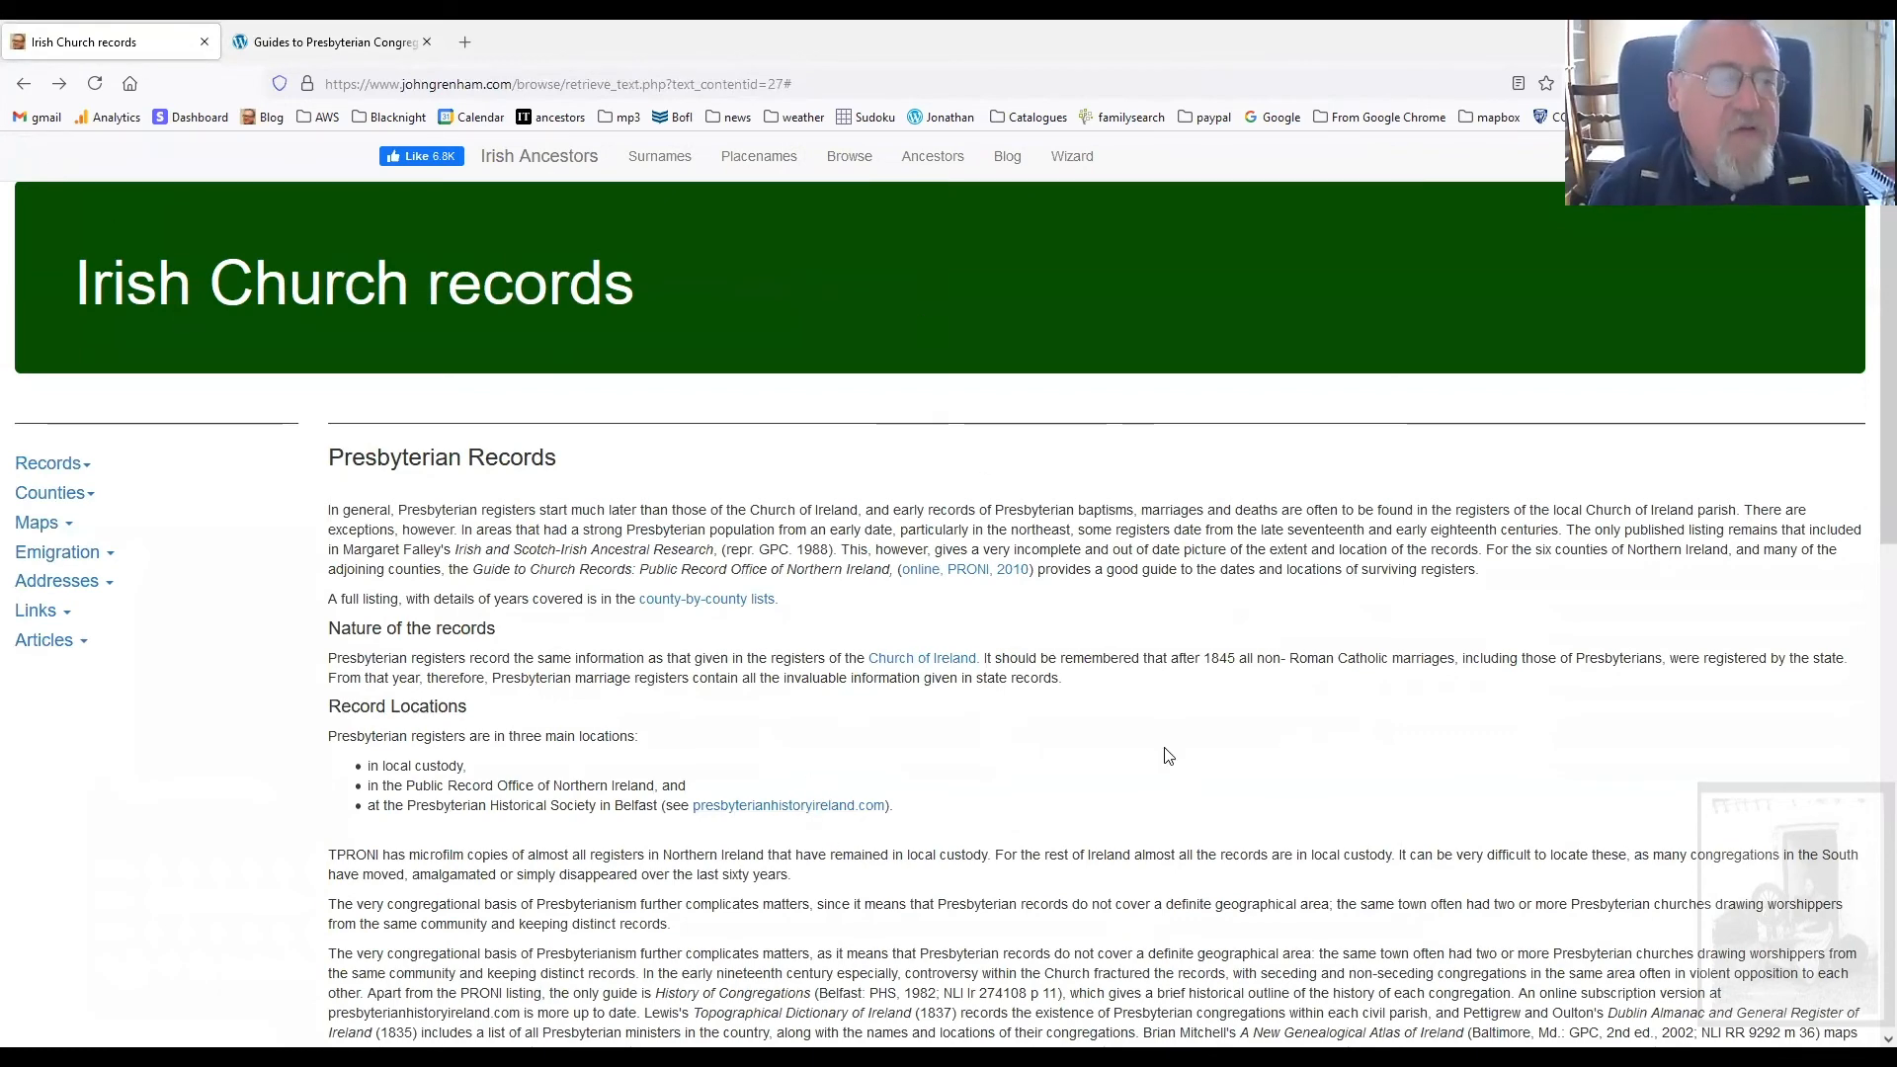
pyautogui.scroll(-3)
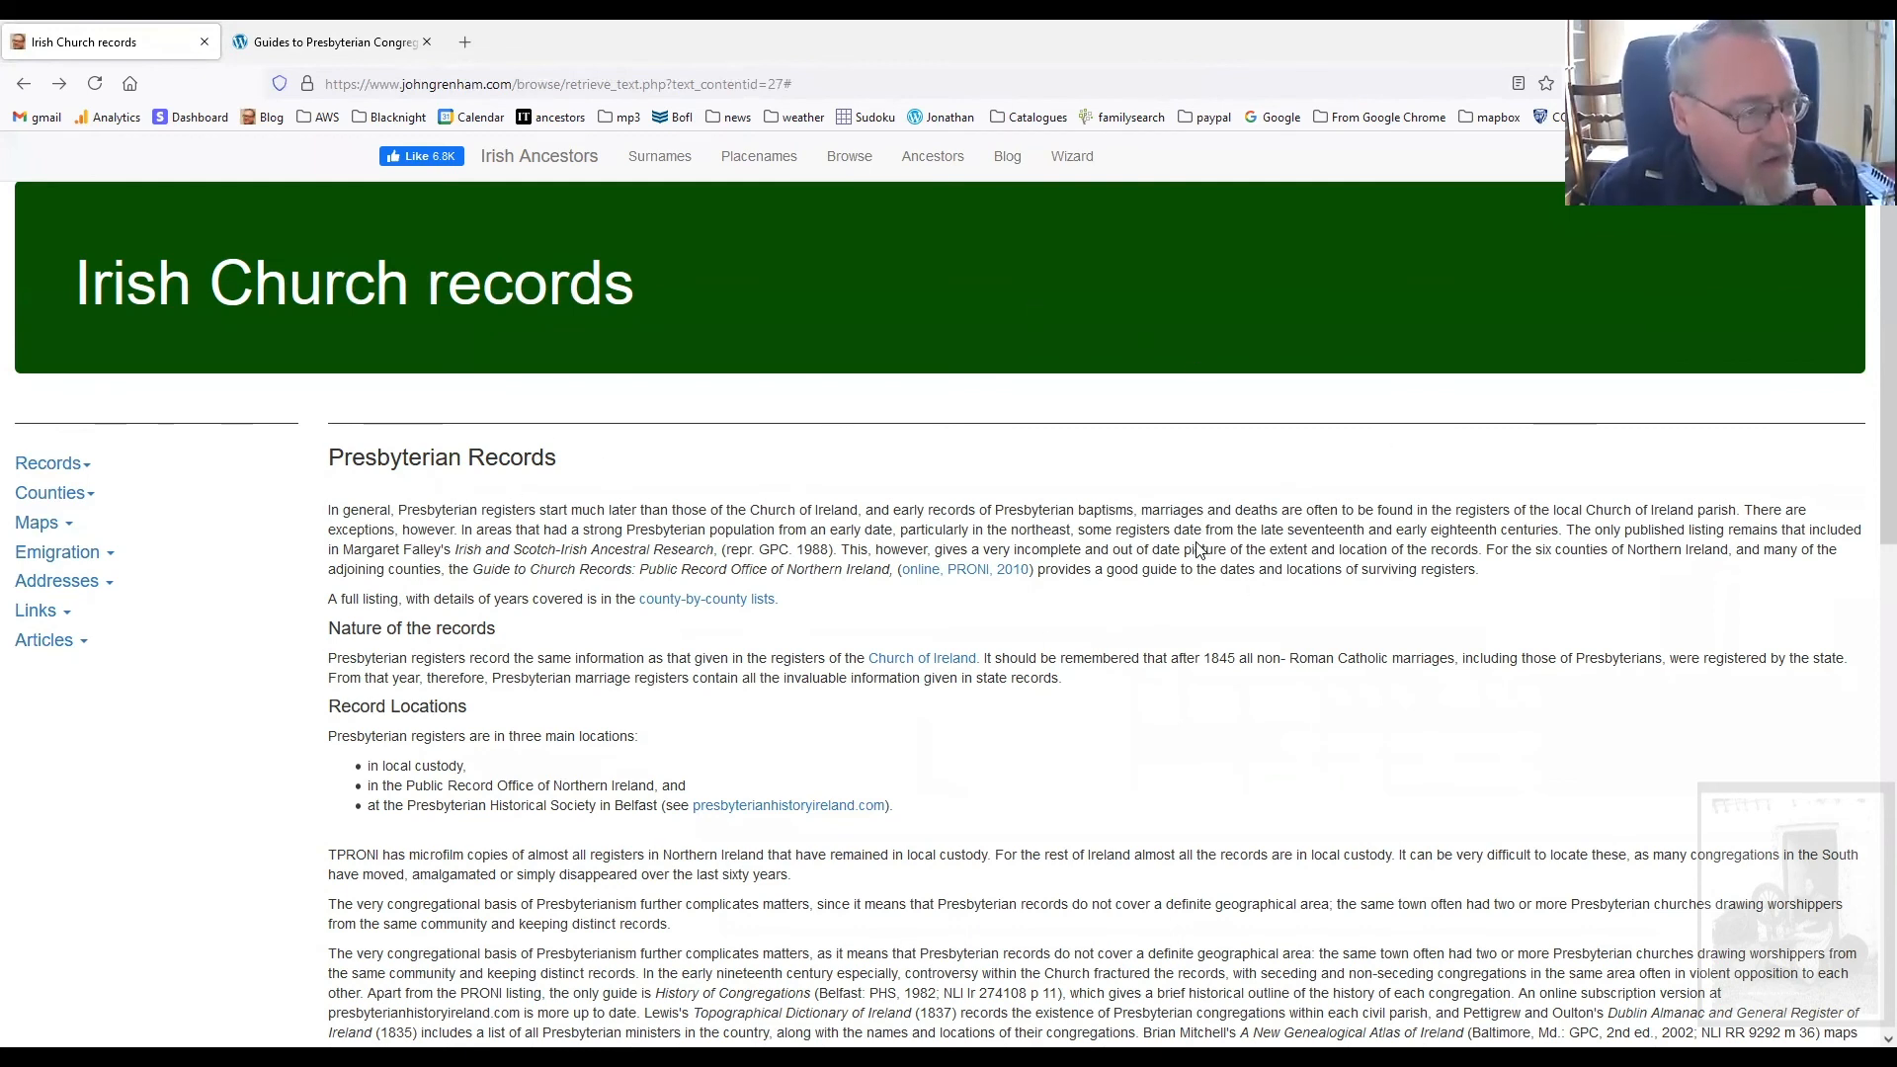
pyautogui.moveTo(893, 526)
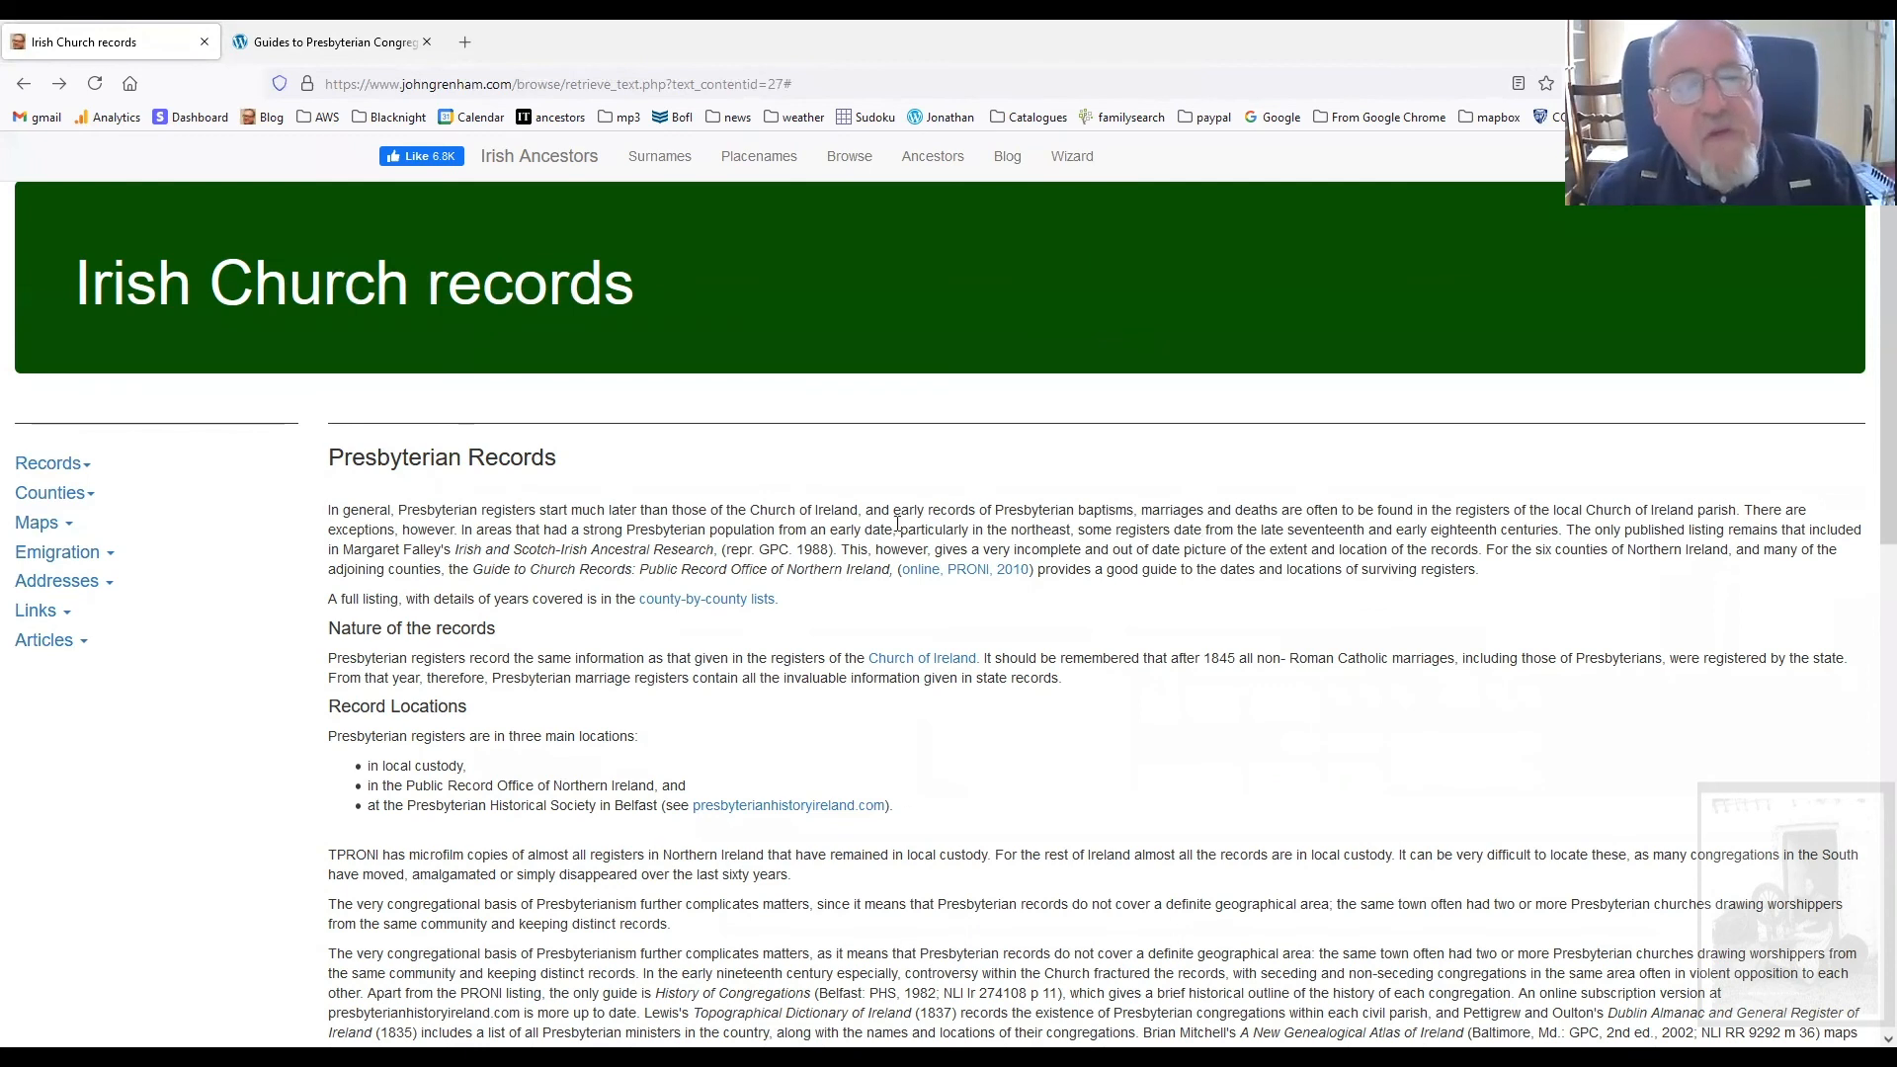